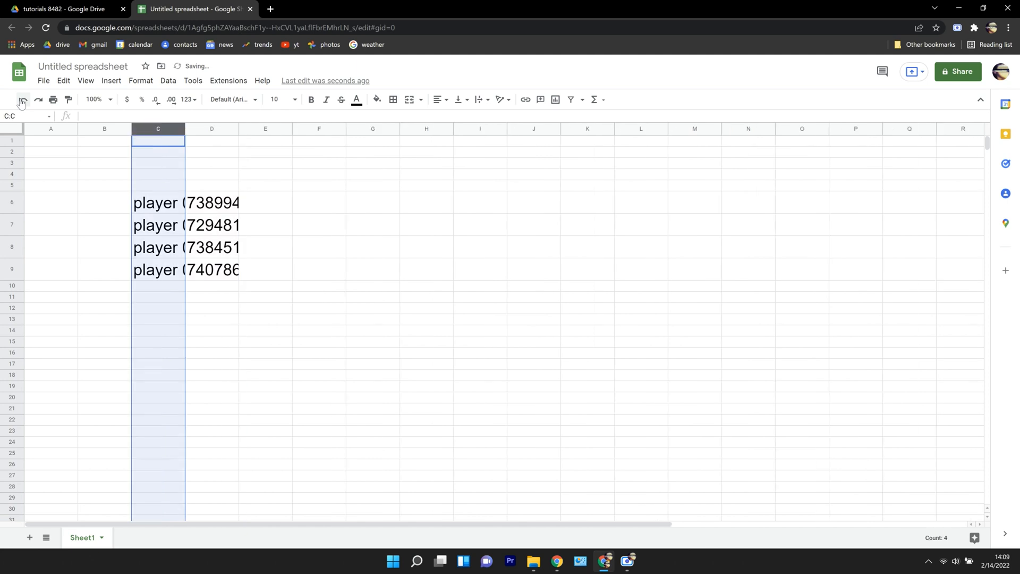
mouse_move(157, 129)
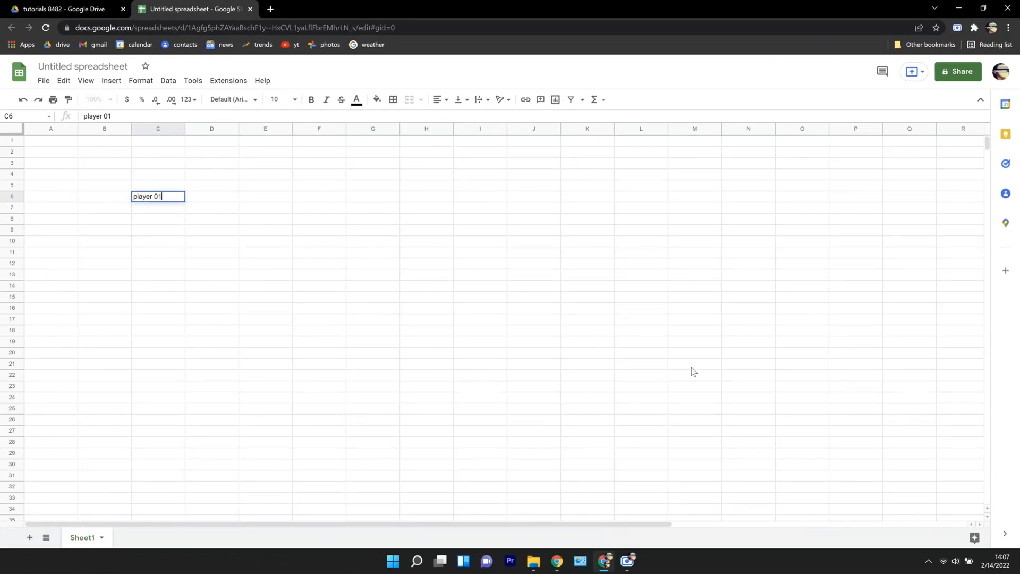
- Enter players 02 to 04 in column C and the scores down to 740786 in D6:D9
type("player 02")
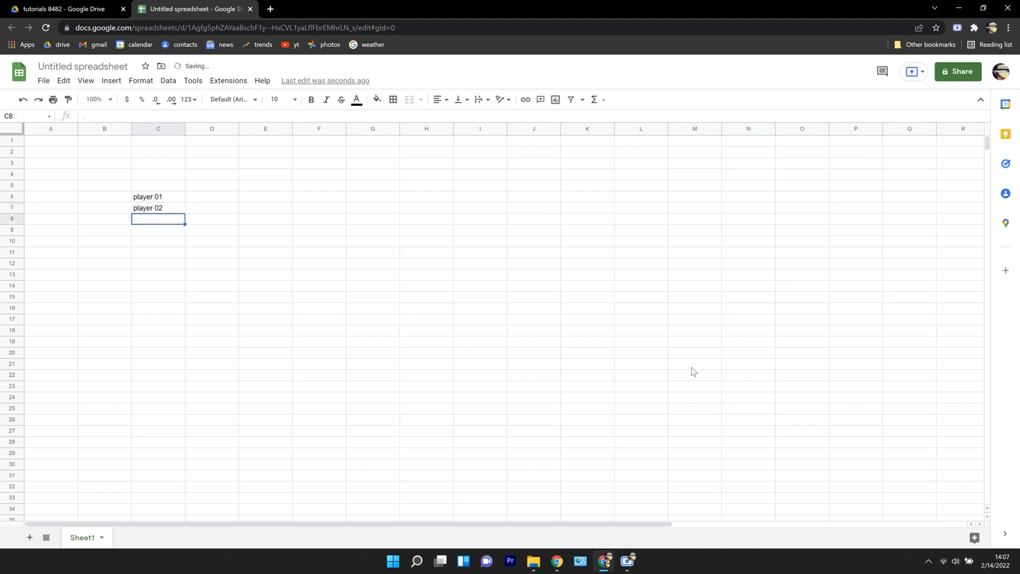
type("player 03")
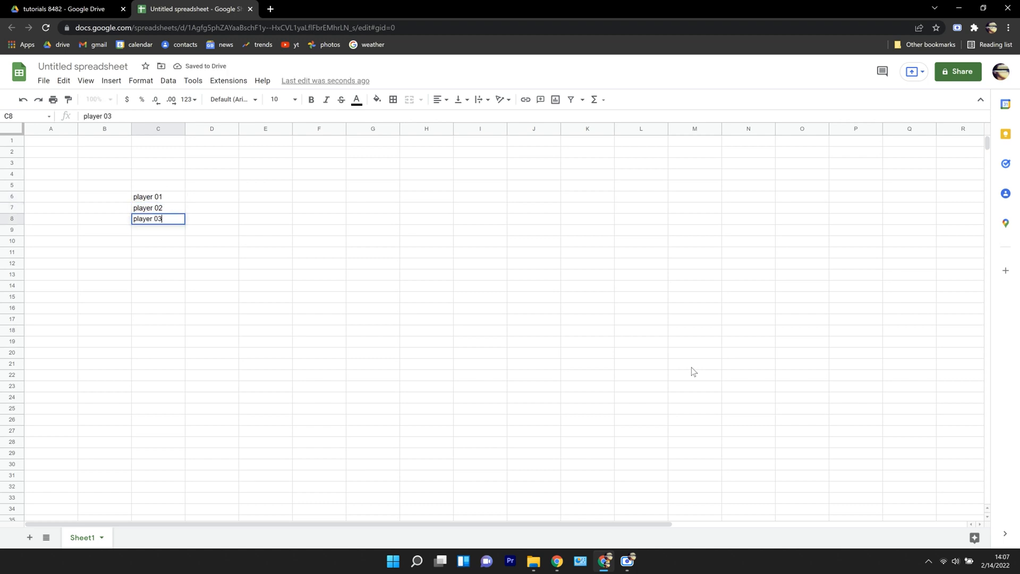
type("player 04")
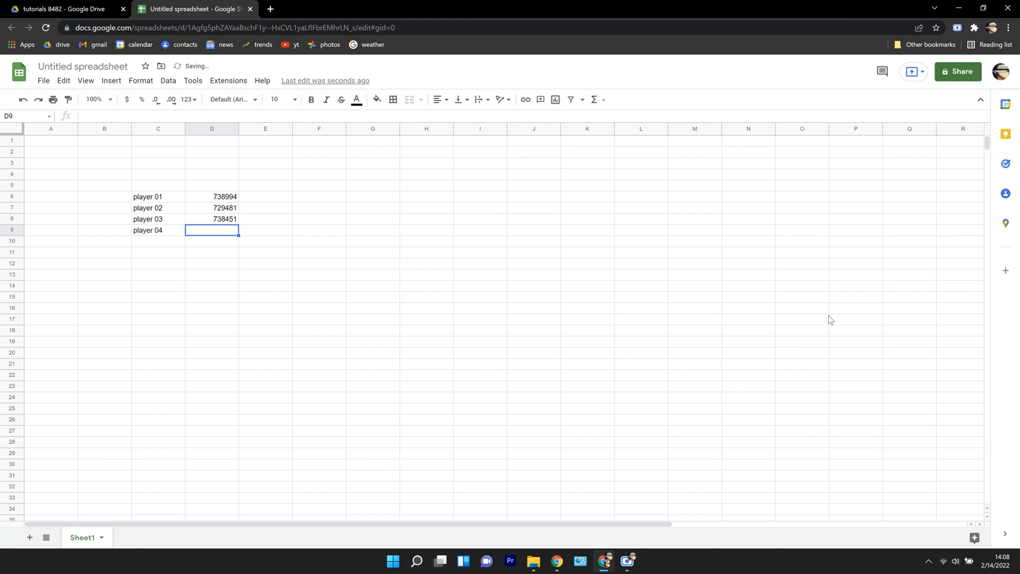
type("740786")
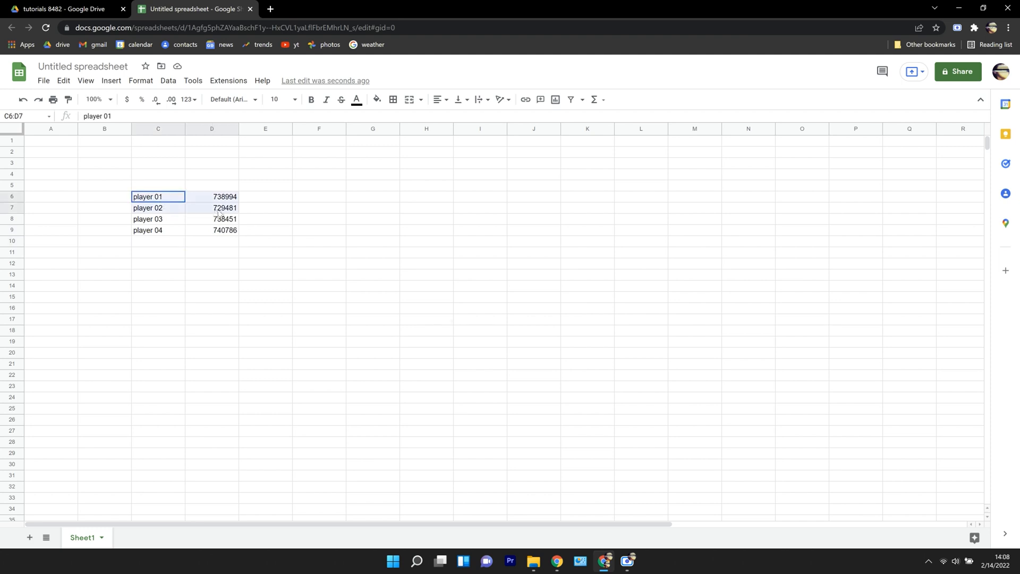
- Set the C6:D9 player names and scores to 24 pt font size
left_click_drag(158, 196, 211, 229)
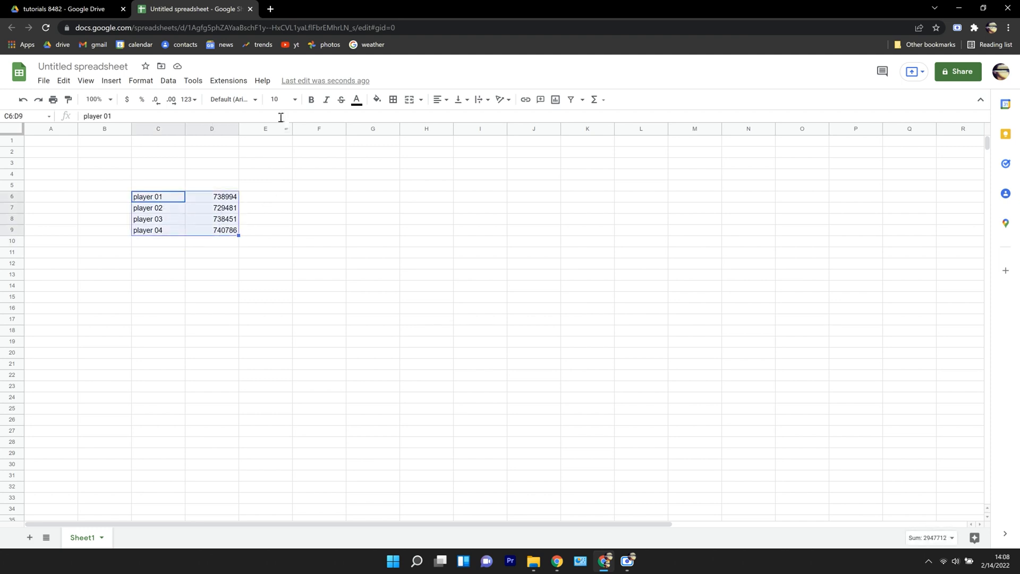
left_click(281, 99)
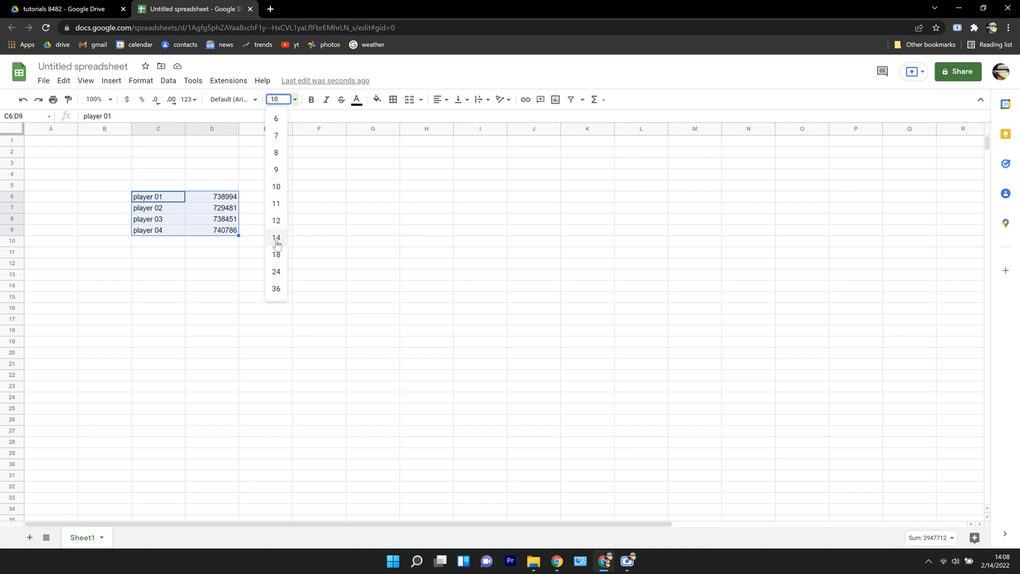
left_click(276, 271)
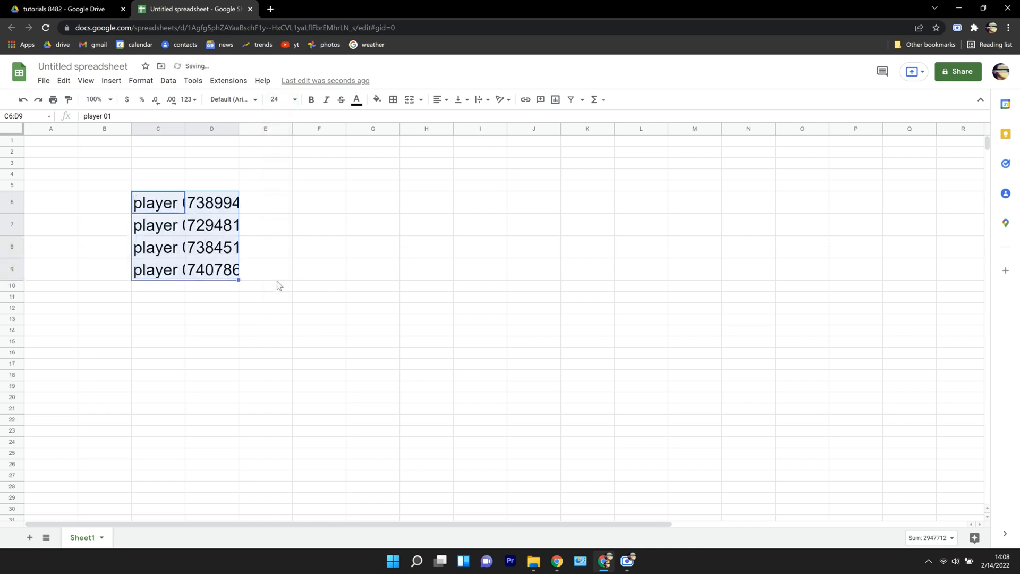
left_click(159, 297)
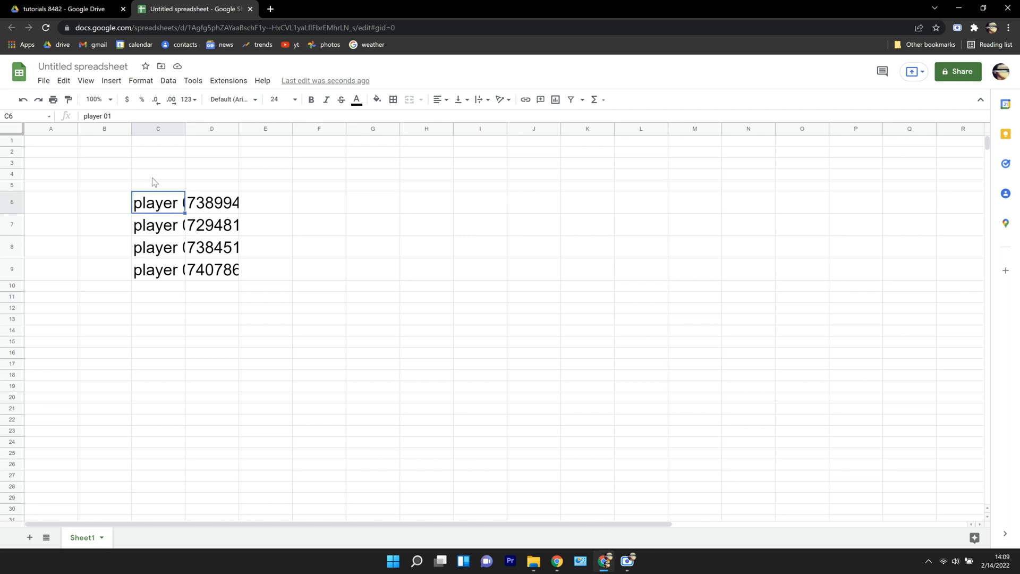
mouse_move(162, 230)
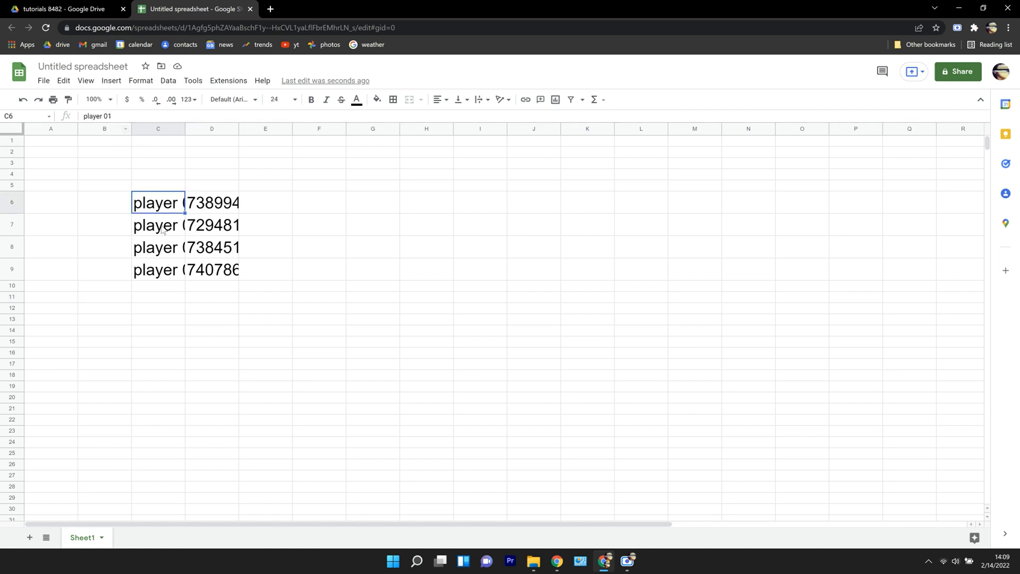
left_click(158, 129)
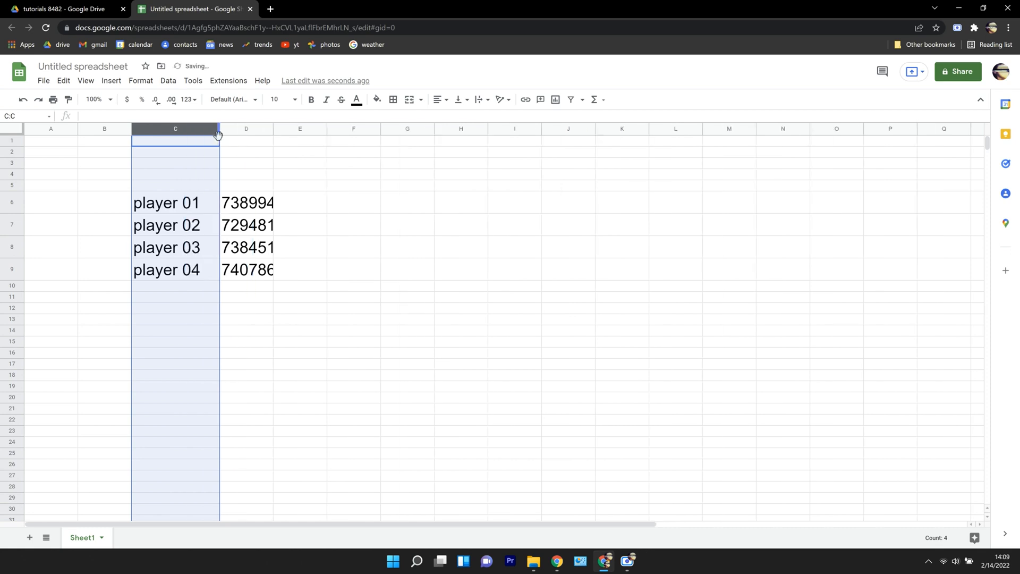
mouse_move(267, 142)
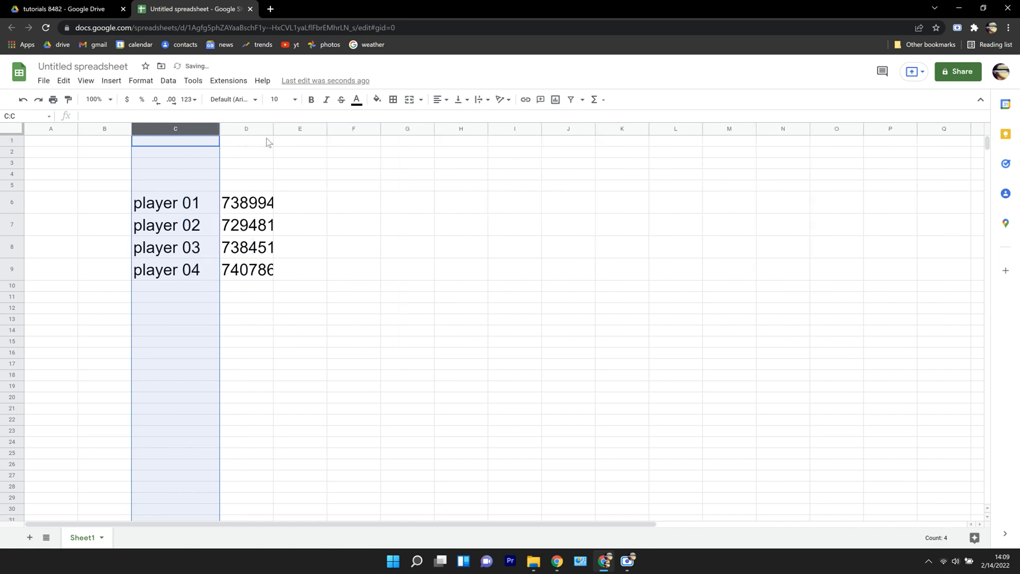
left_click(245, 128)
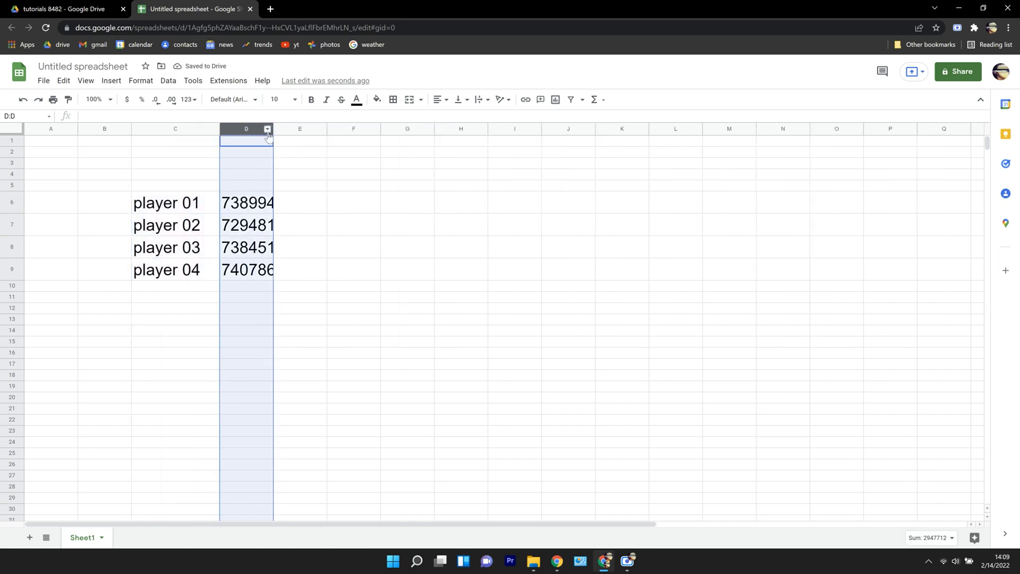
mouse_move(298, 132)
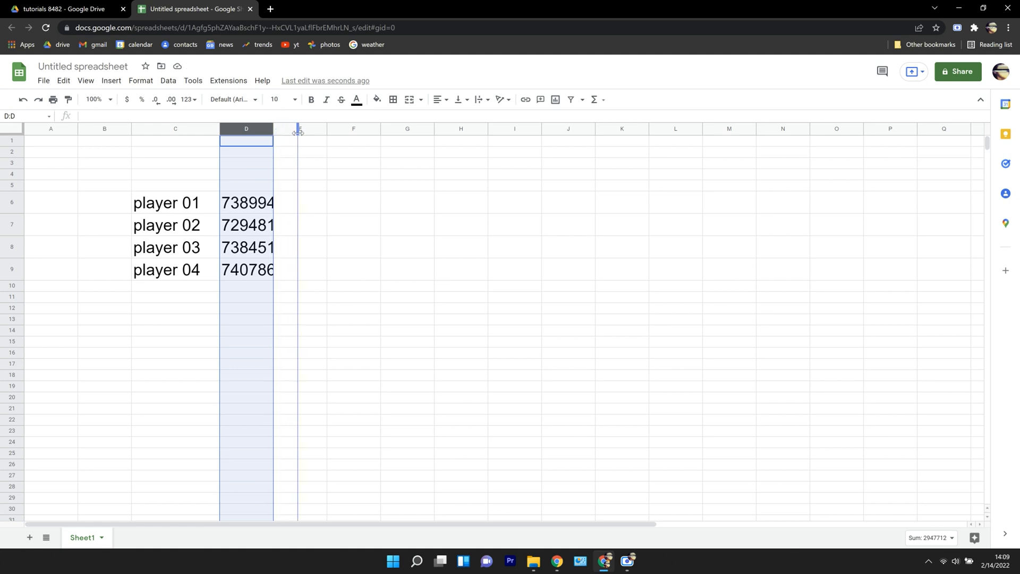
left_click_drag(273, 128, 301, 128)
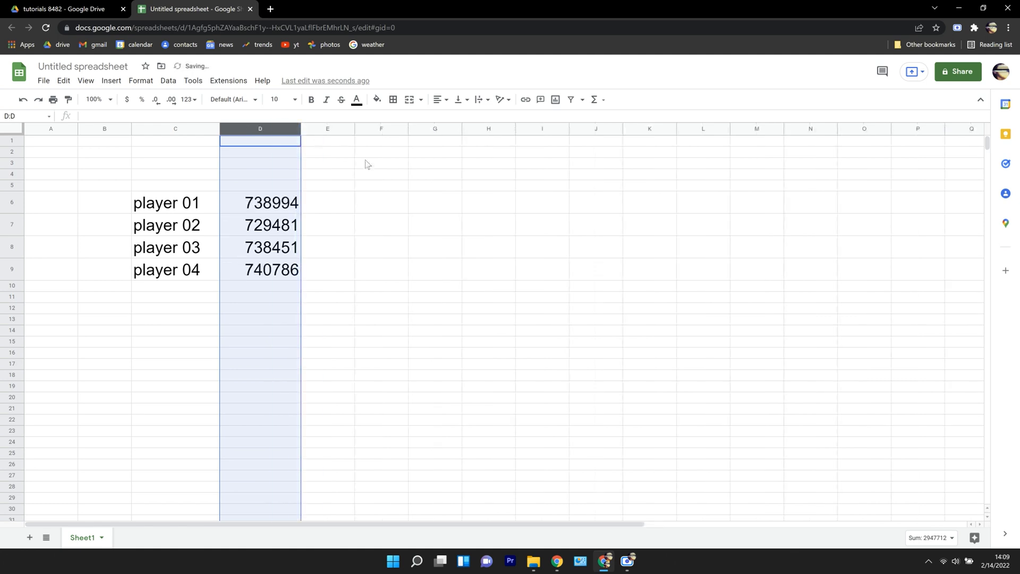
left_click(435, 185)
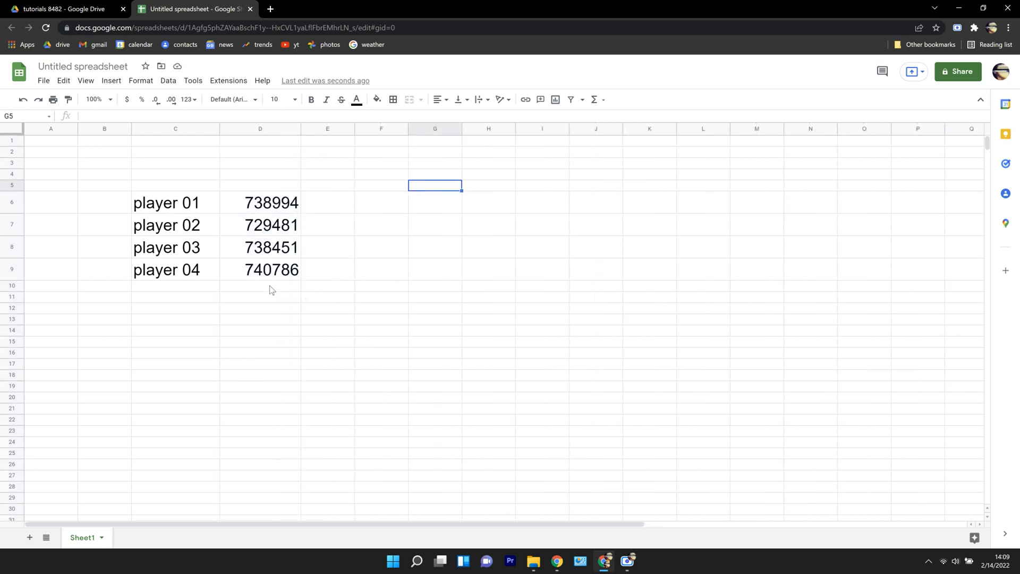
left_click(259, 128)
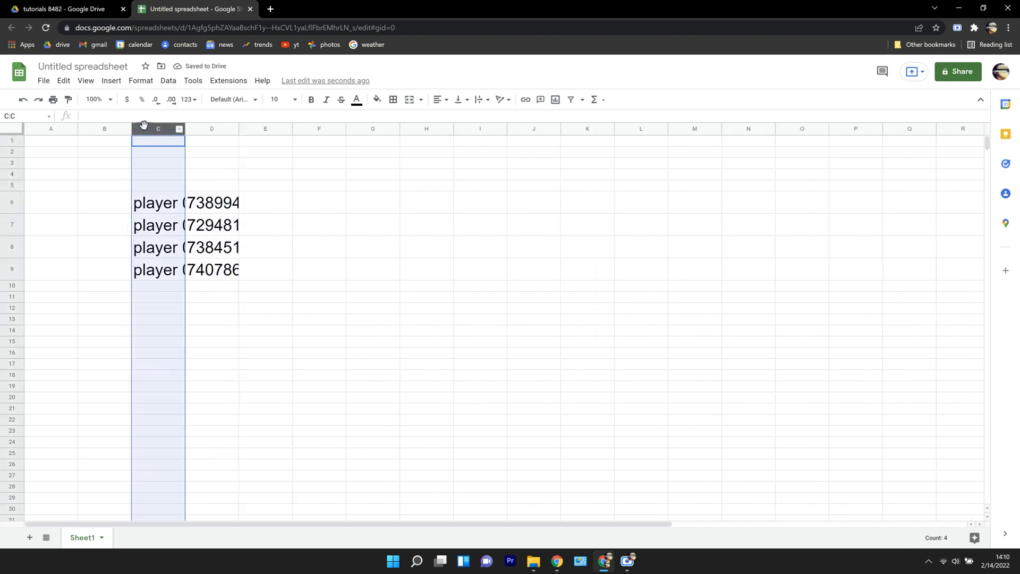
left_click(212, 128)
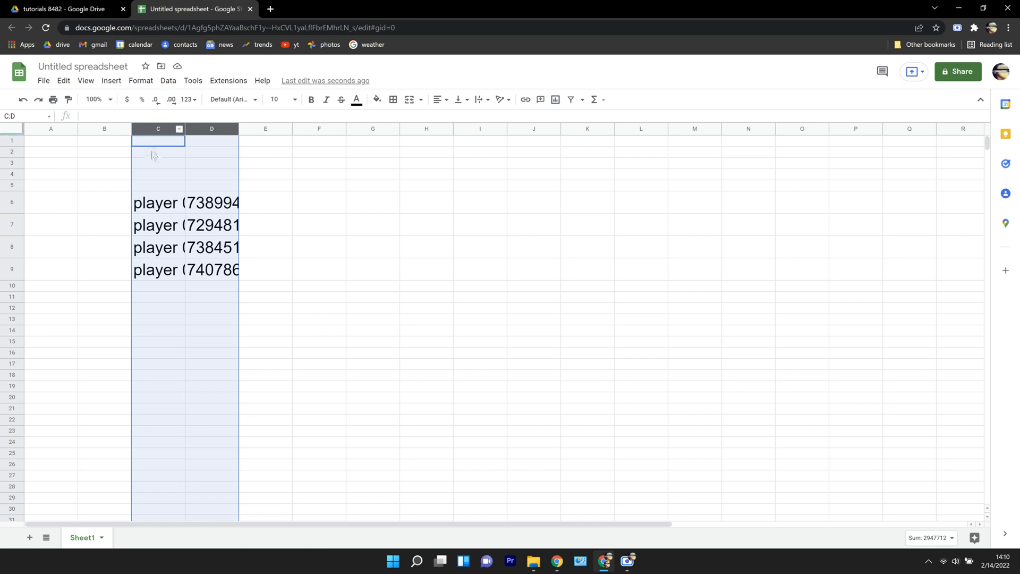
mouse_move(183, 129)
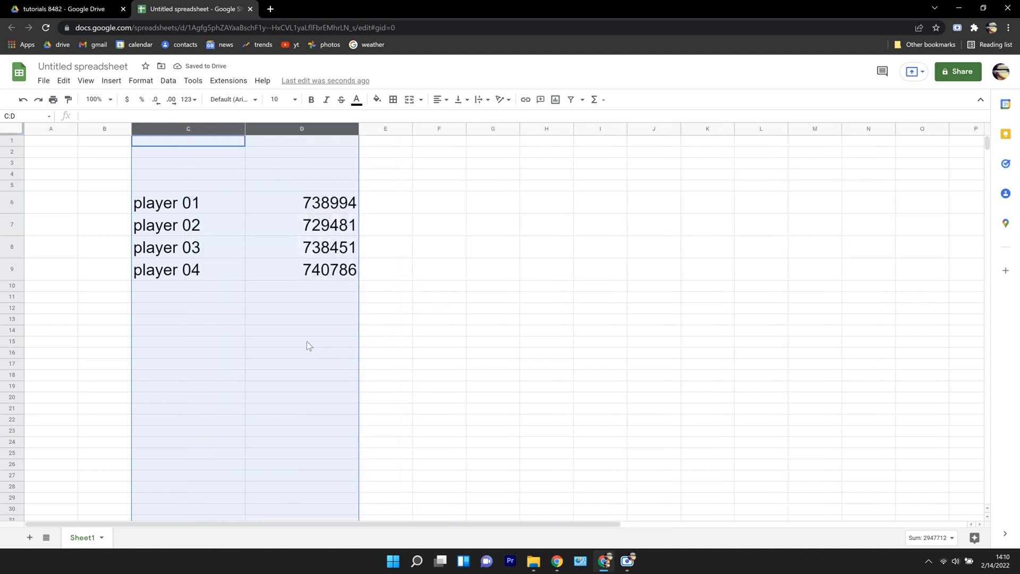
left_click(300, 343)
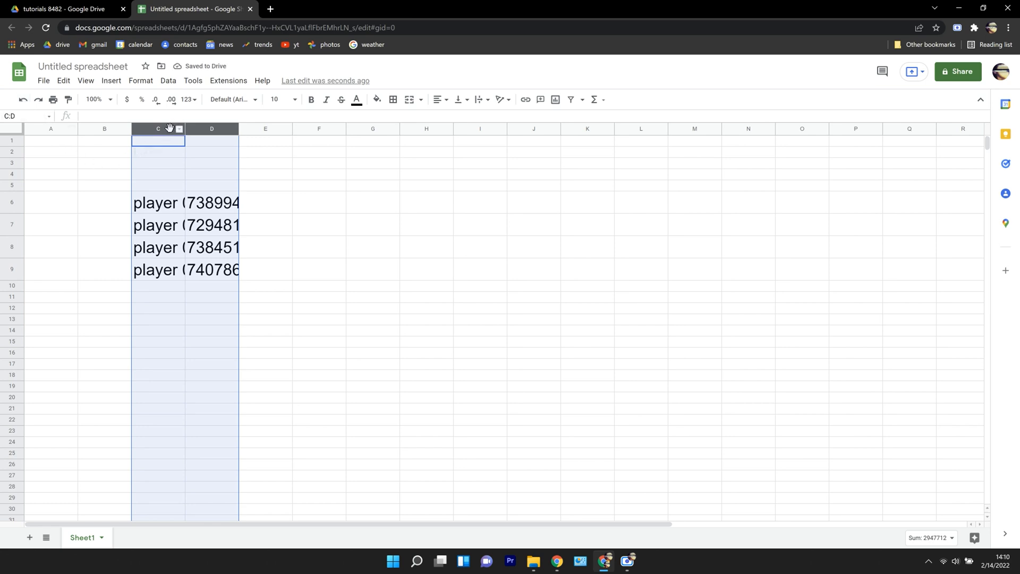
- Resize columns C and D to 200 pixels wide via the Resize columns dialog
right_click(157, 129)
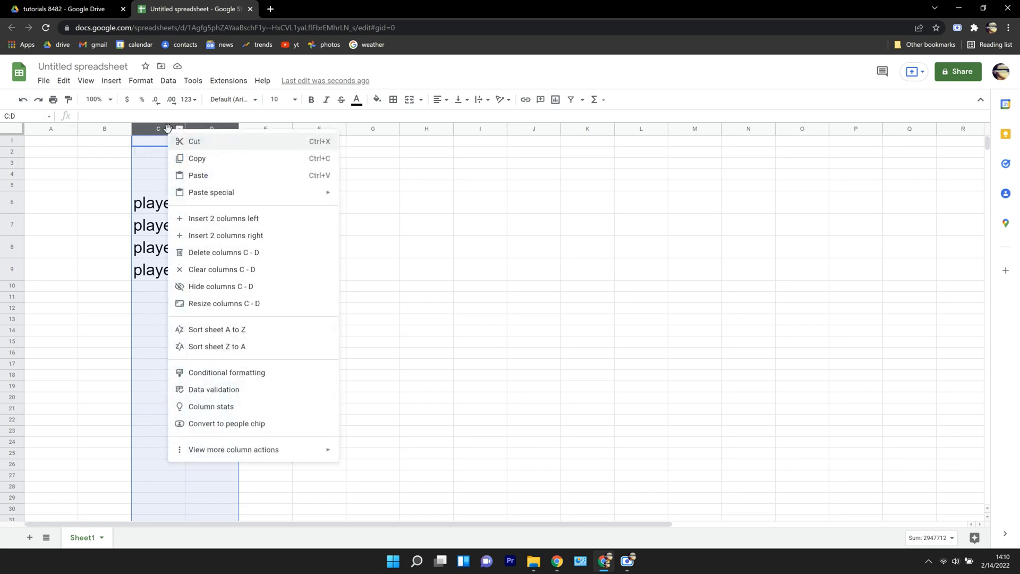
left_click(224, 303)
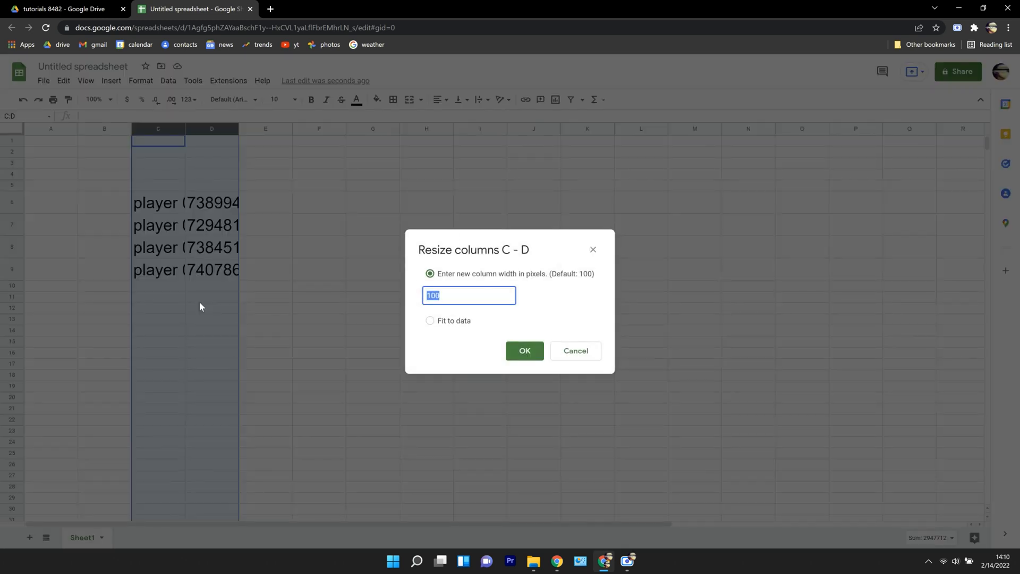
mouse_move(373, 306)
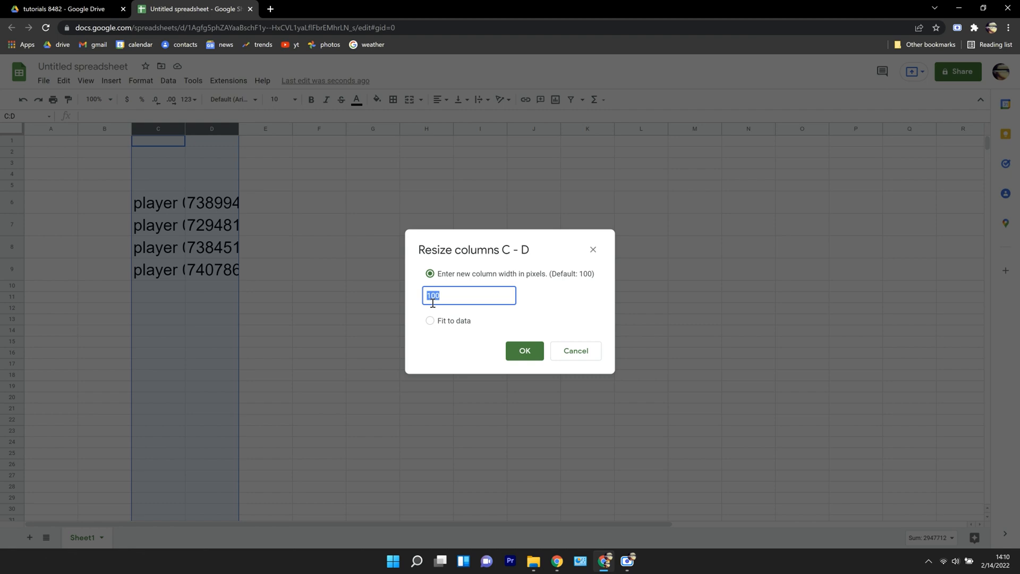
type("2")
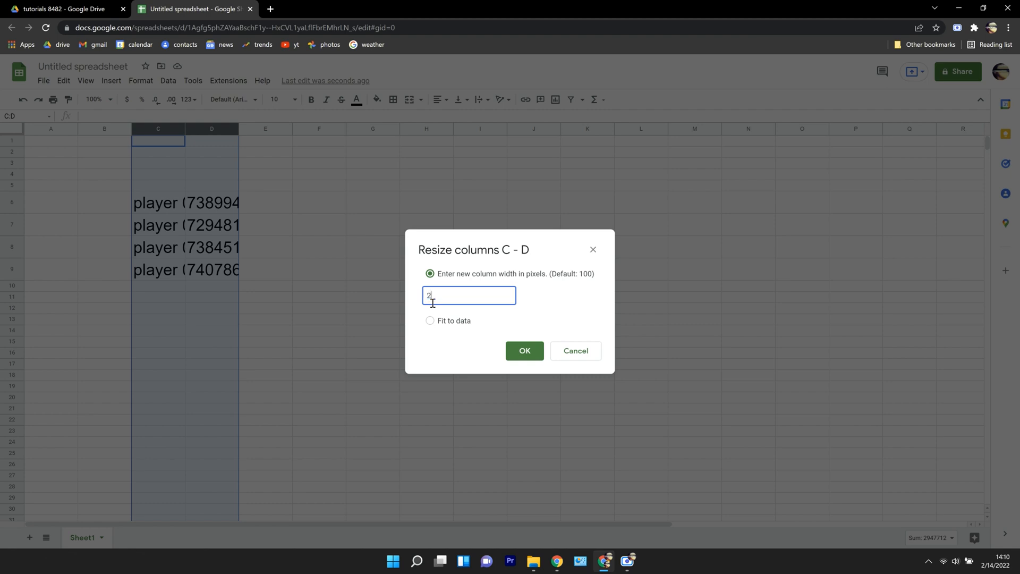
type("00")
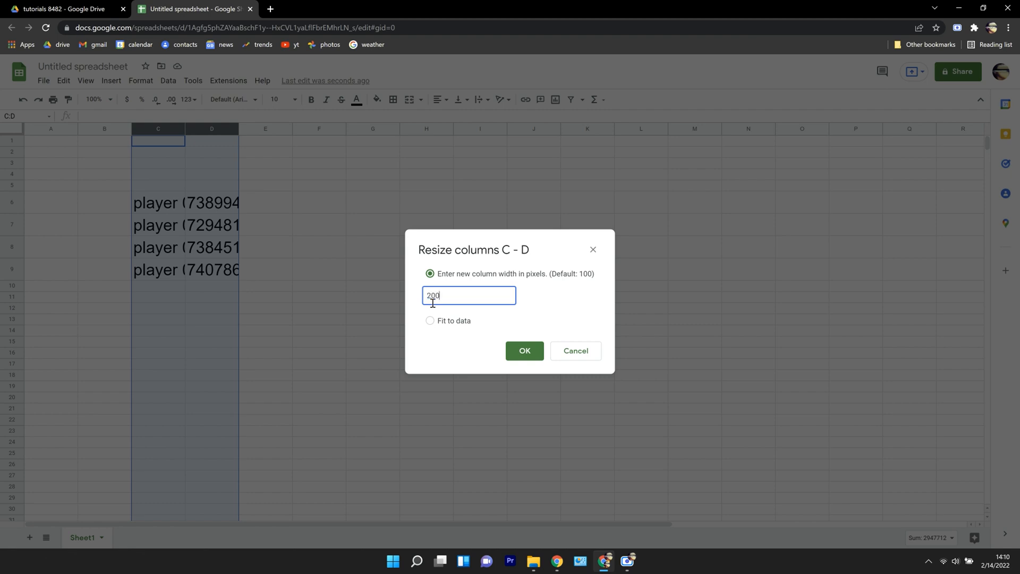
left_click(523, 350)
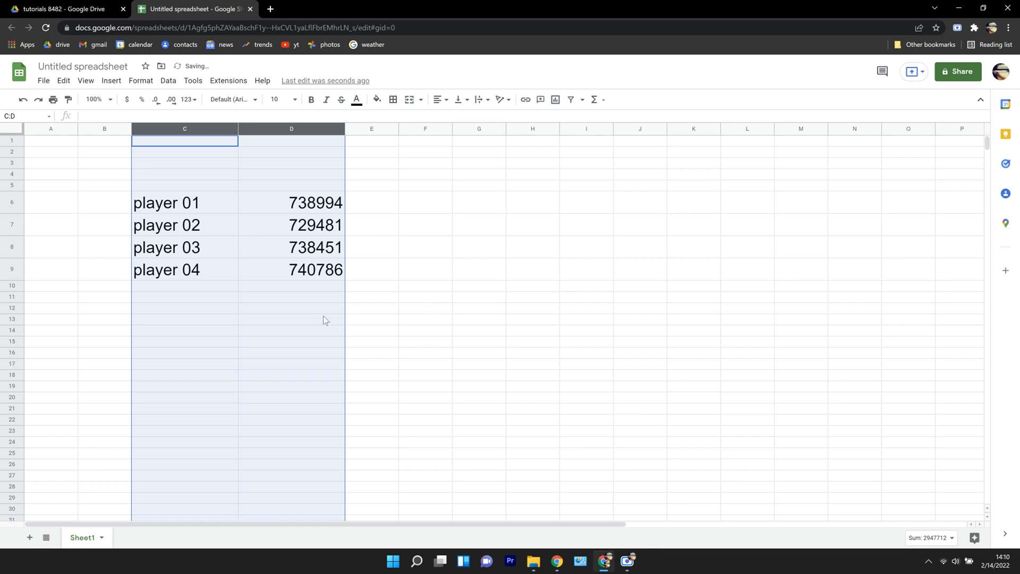
left_click(291, 308)
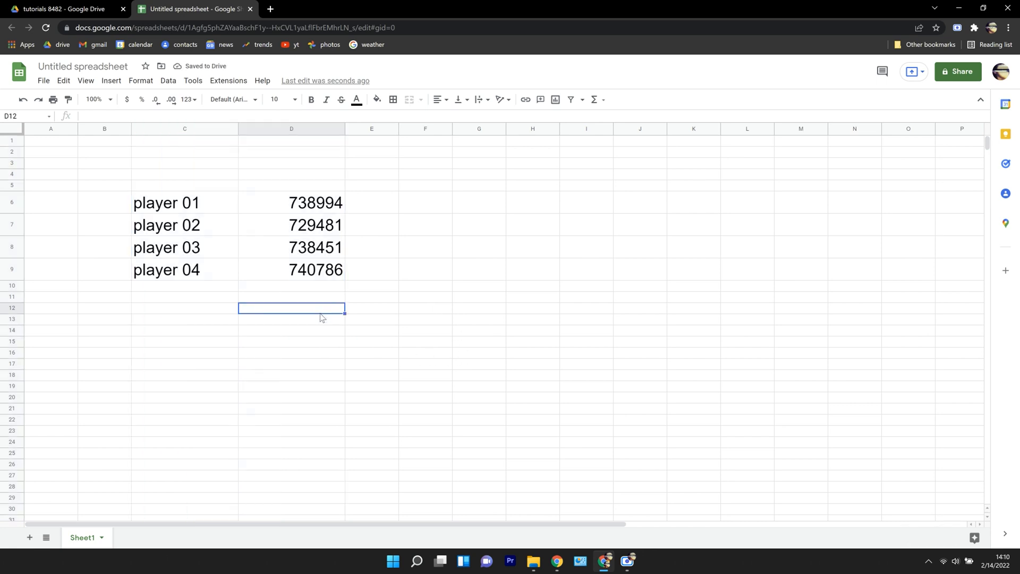
mouse_move(262, 274)
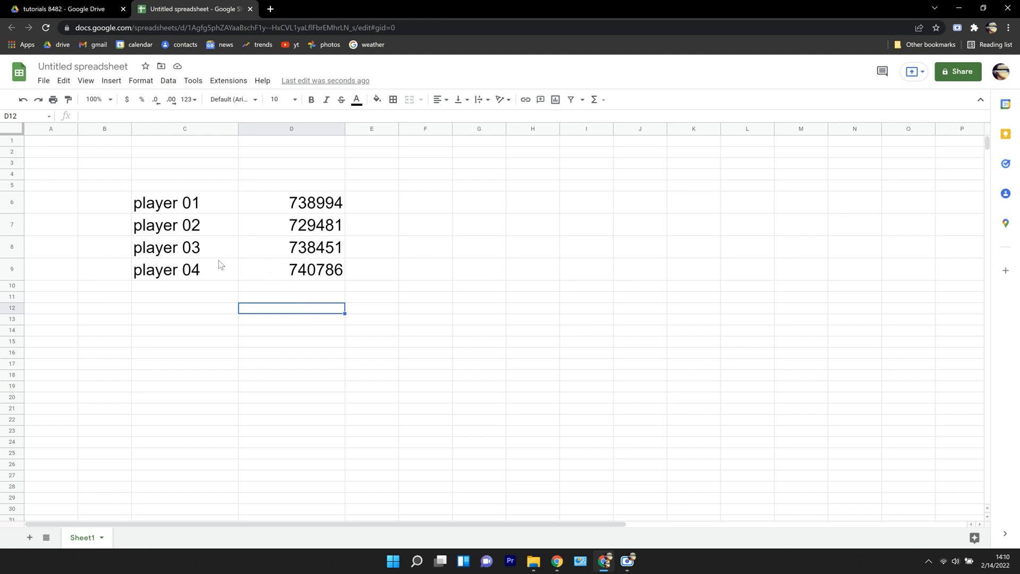
mouse_move(22, 100)
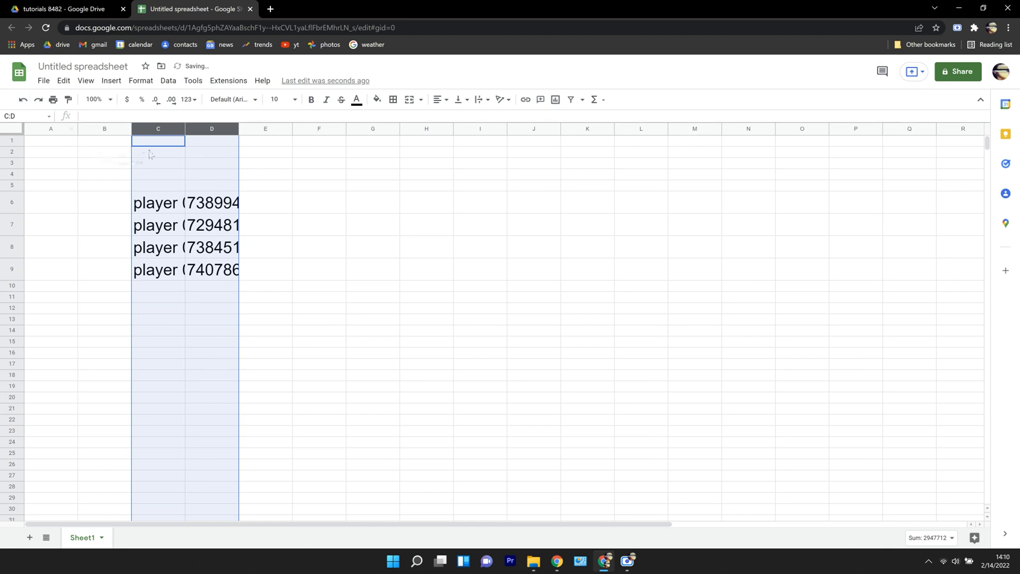
mouse_move(145, 128)
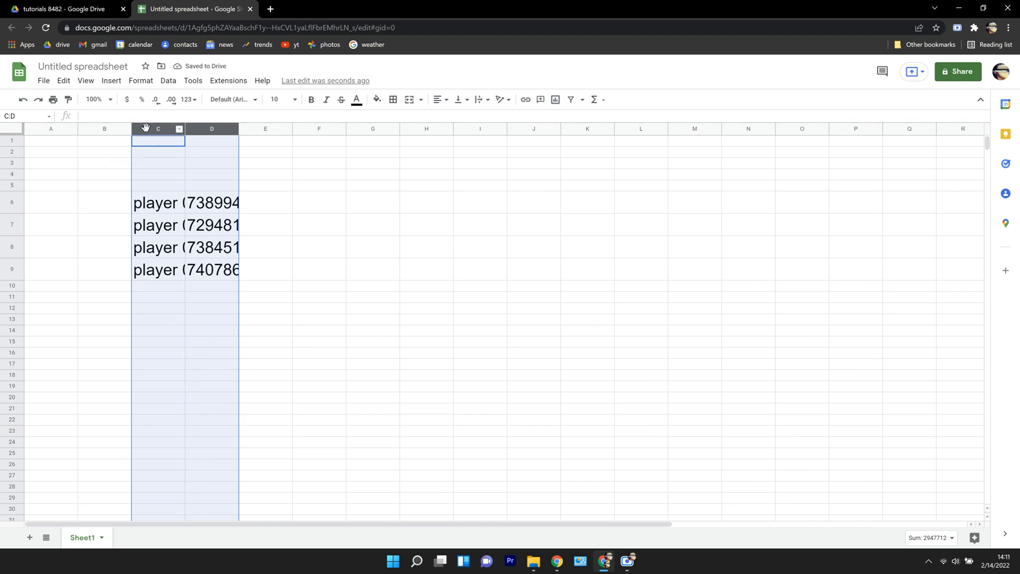
- Resize columns C and D with Fit to data so names and scores show in full
right_click(158, 140)
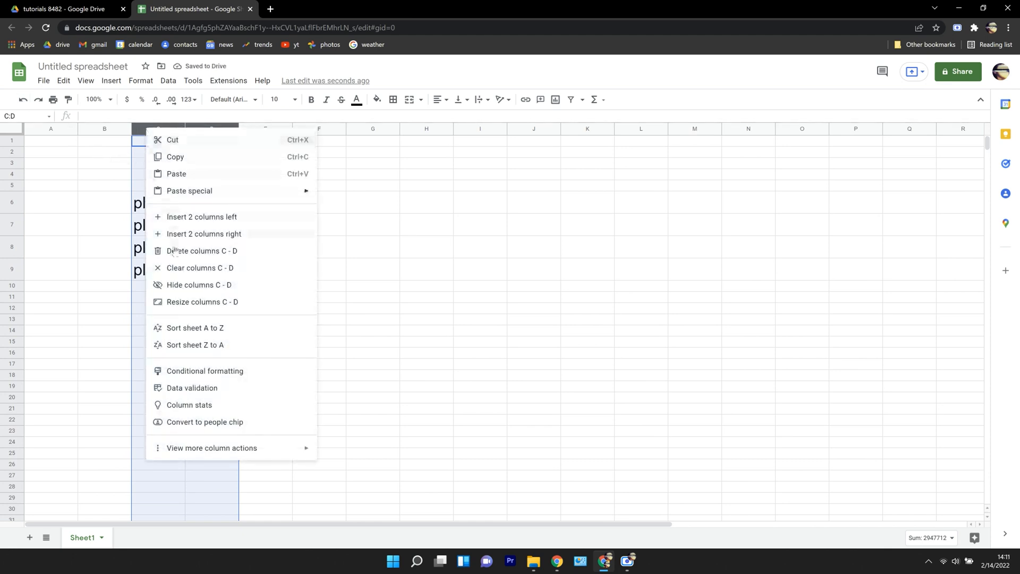
mouse_move(184, 307)
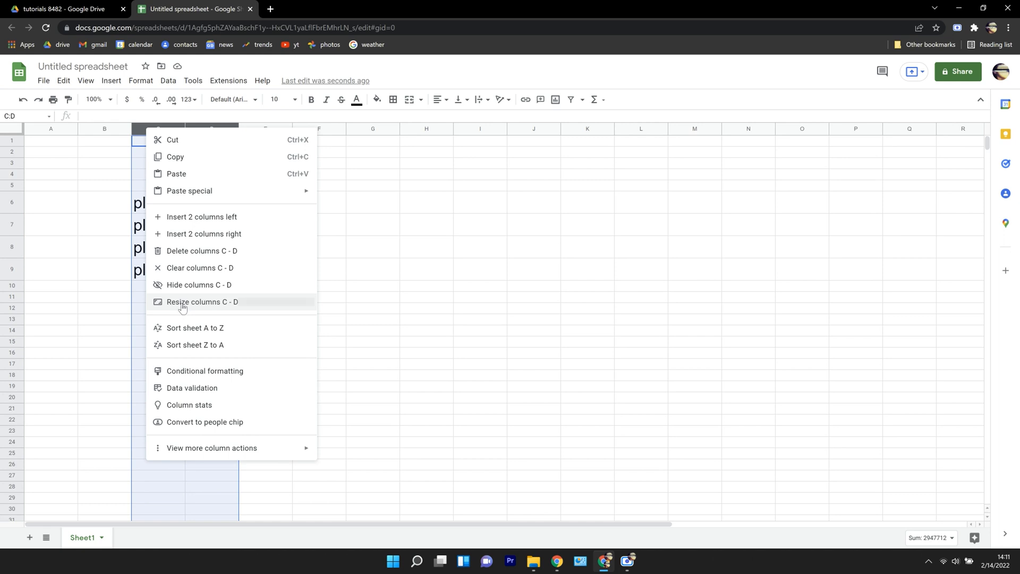
left_click(202, 301)
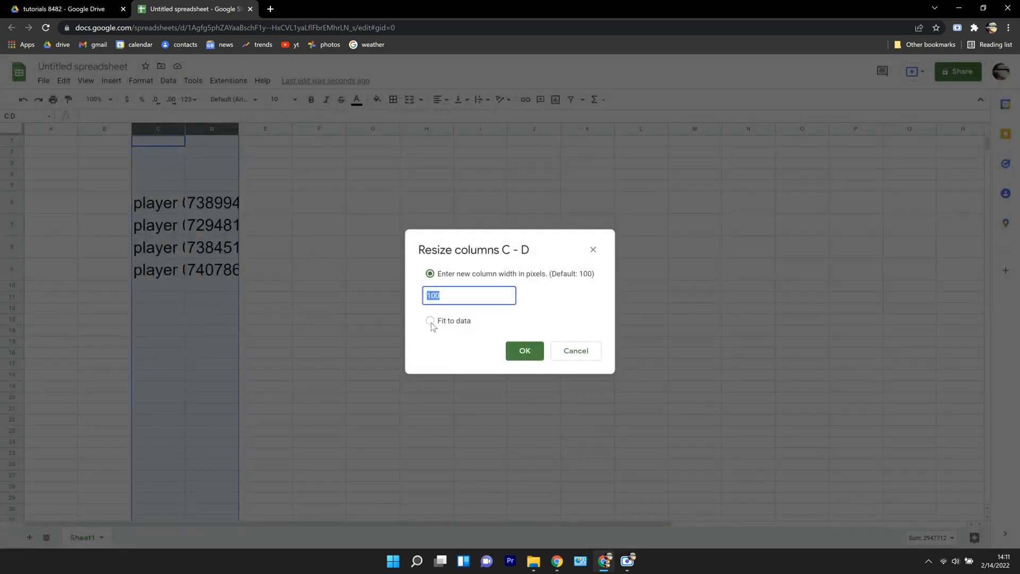
left_click(429, 319)
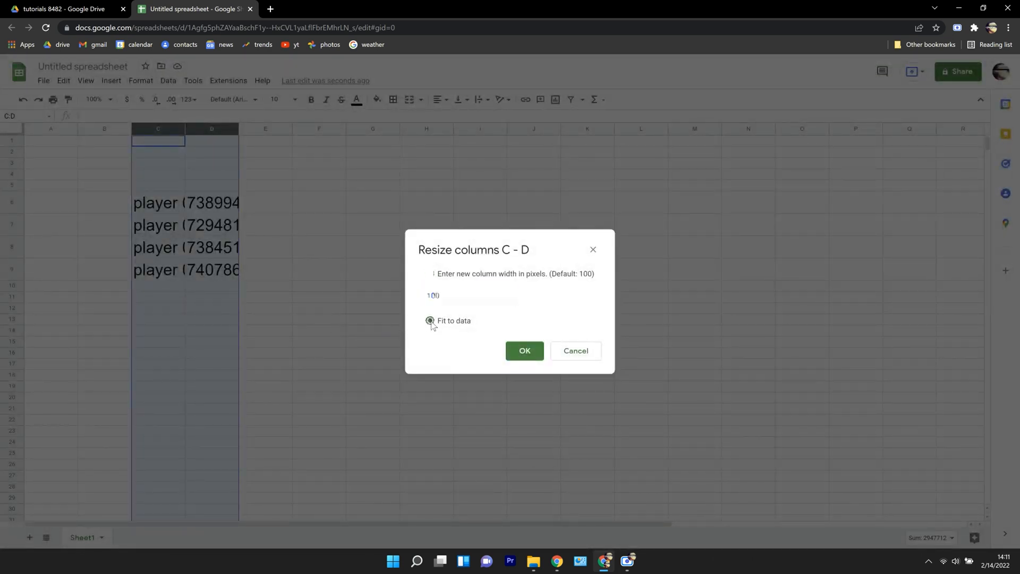
left_click(429, 321)
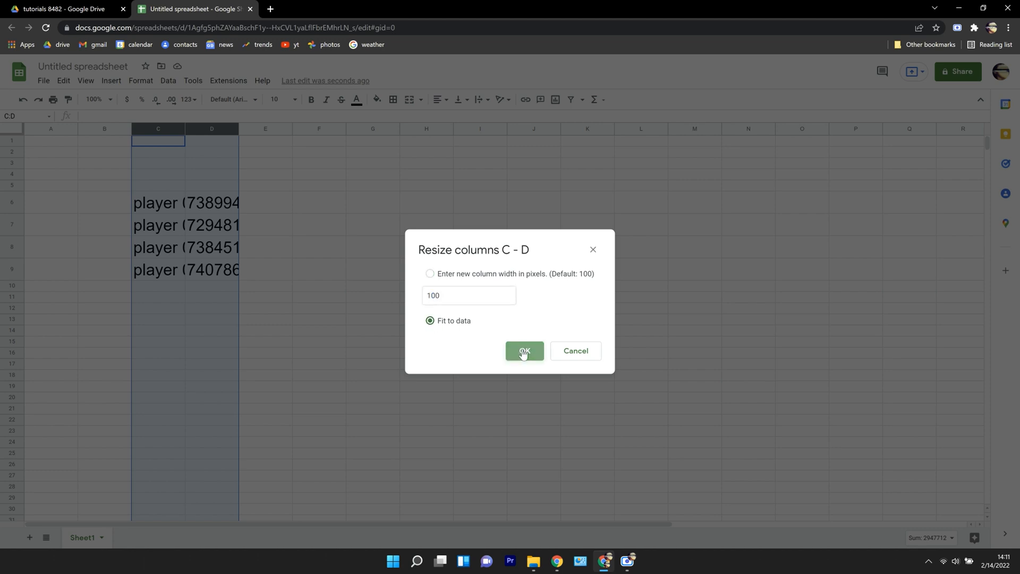
left_click(524, 351)
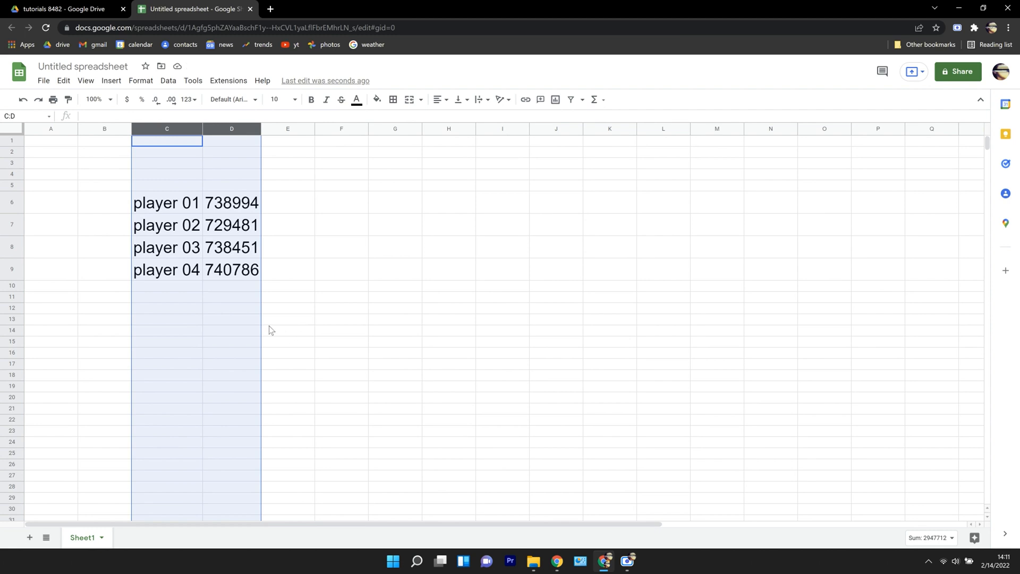
left_click(232, 319)
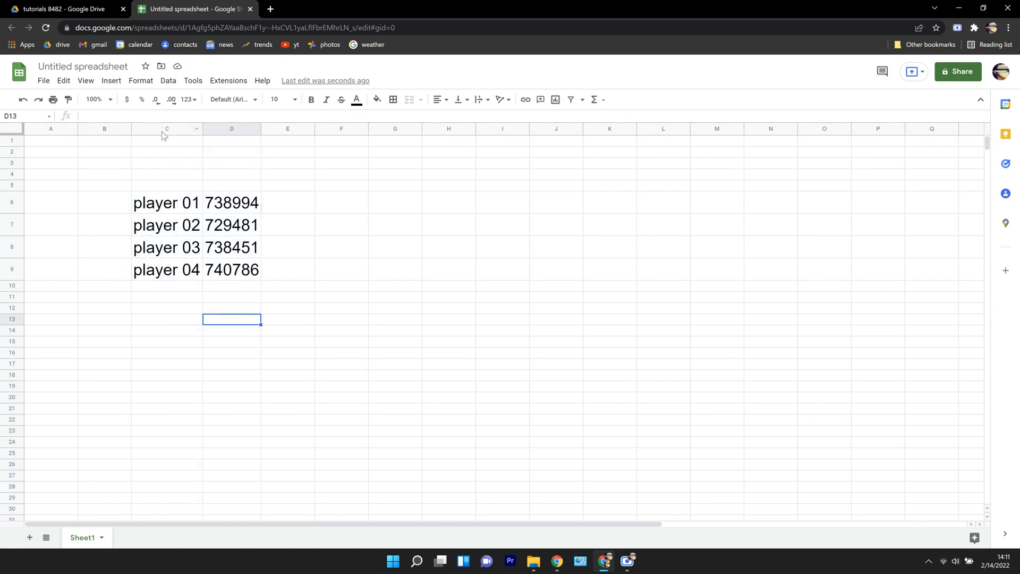
- Select columns C and D and set their width to 150 pixels
left_click_drag(166, 129, 231, 128)
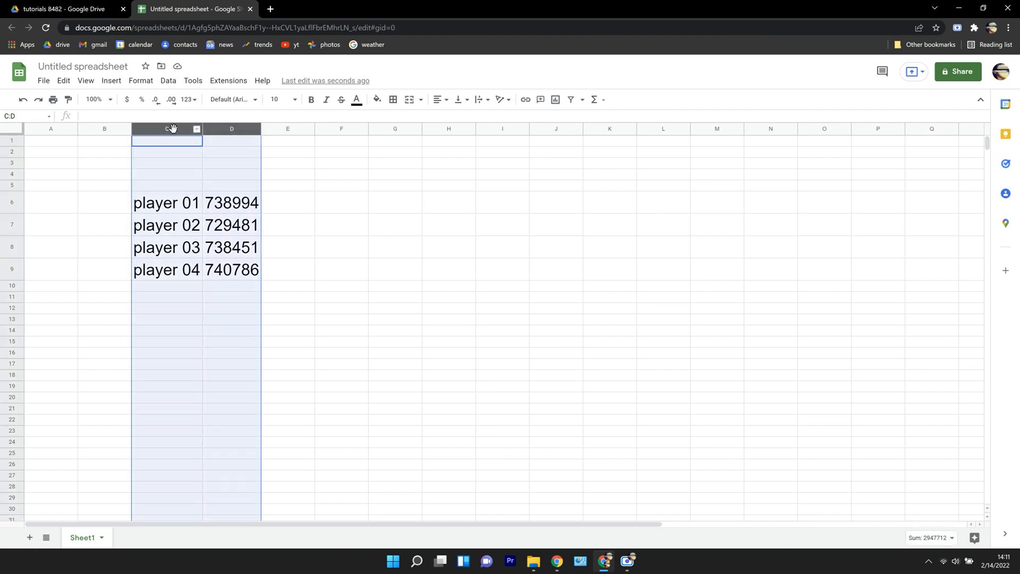
right_click(166, 129)
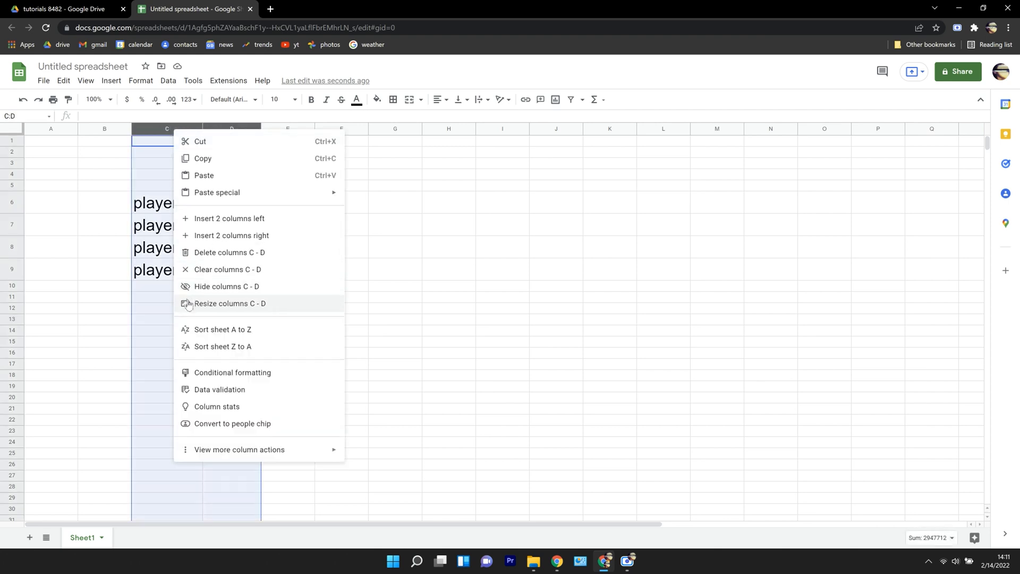
left_click(230, 303)
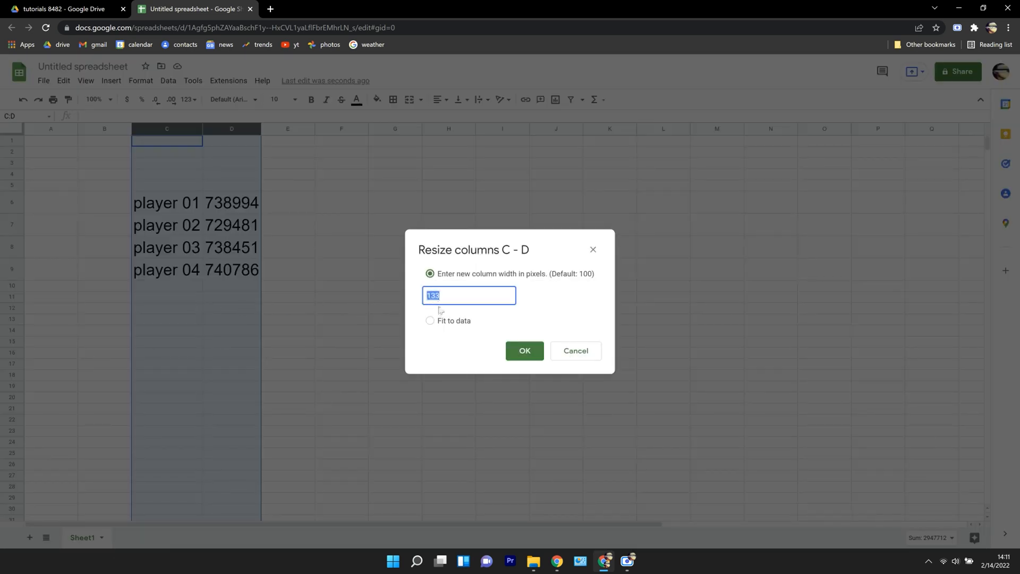
mouse_move(367, 304)
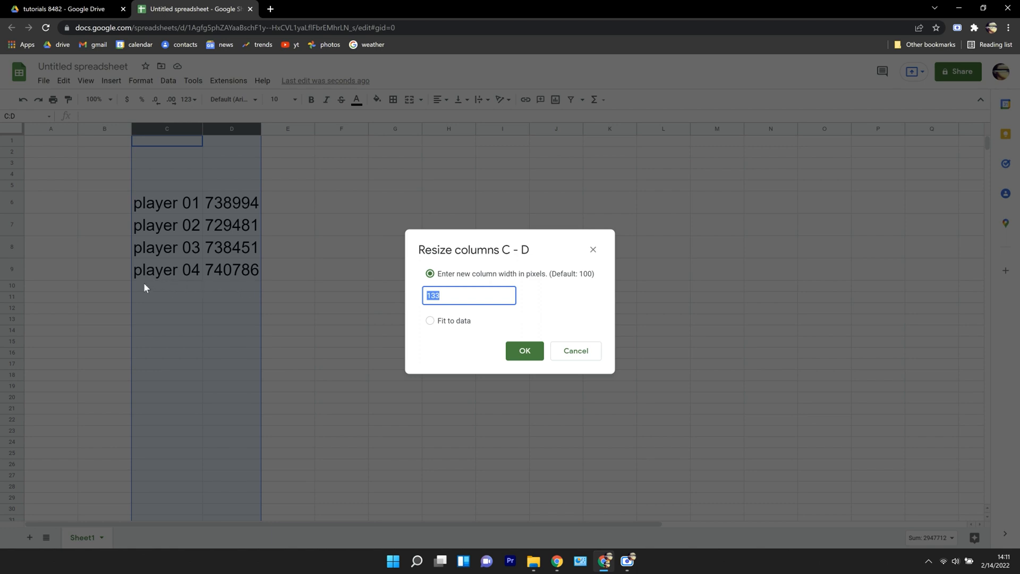
mouse_move(255, 280)
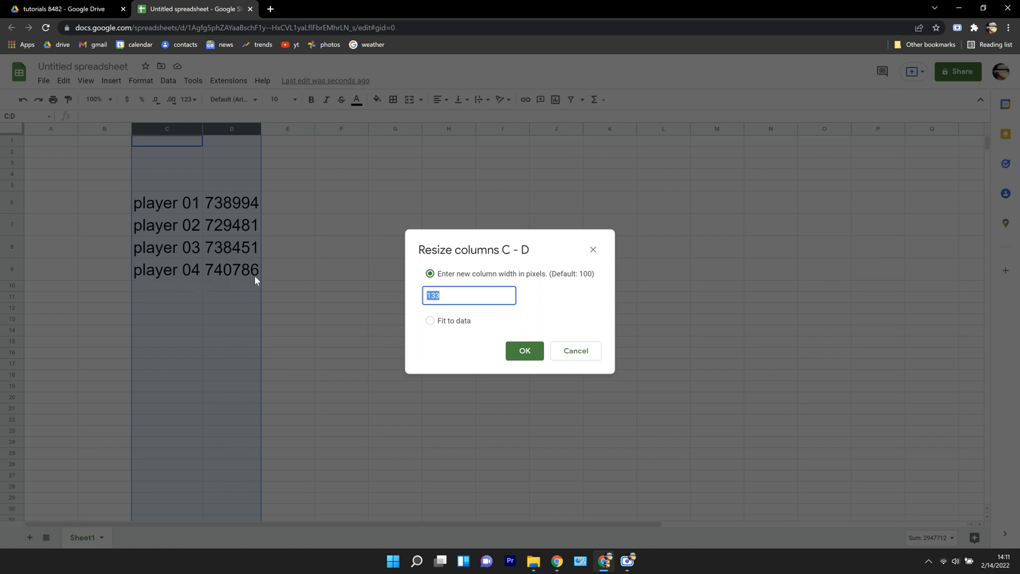
mouse_move(429, 321)
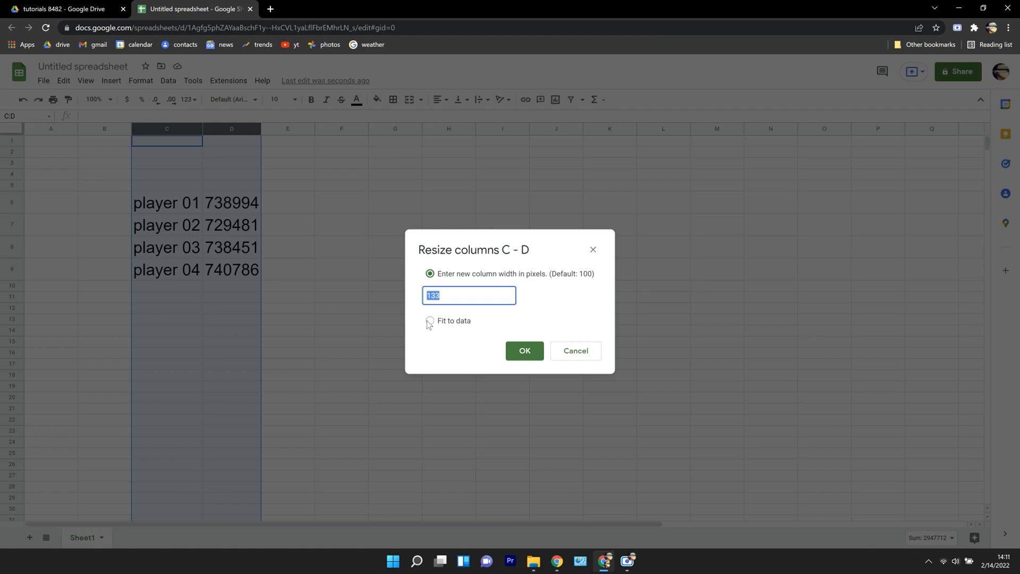
type("150")
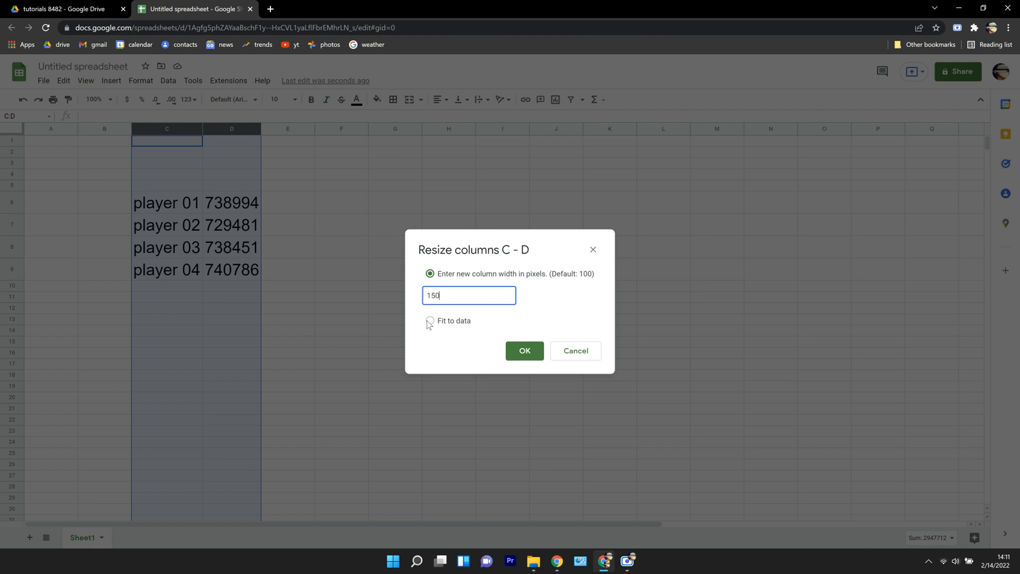
left_click(523, 351)
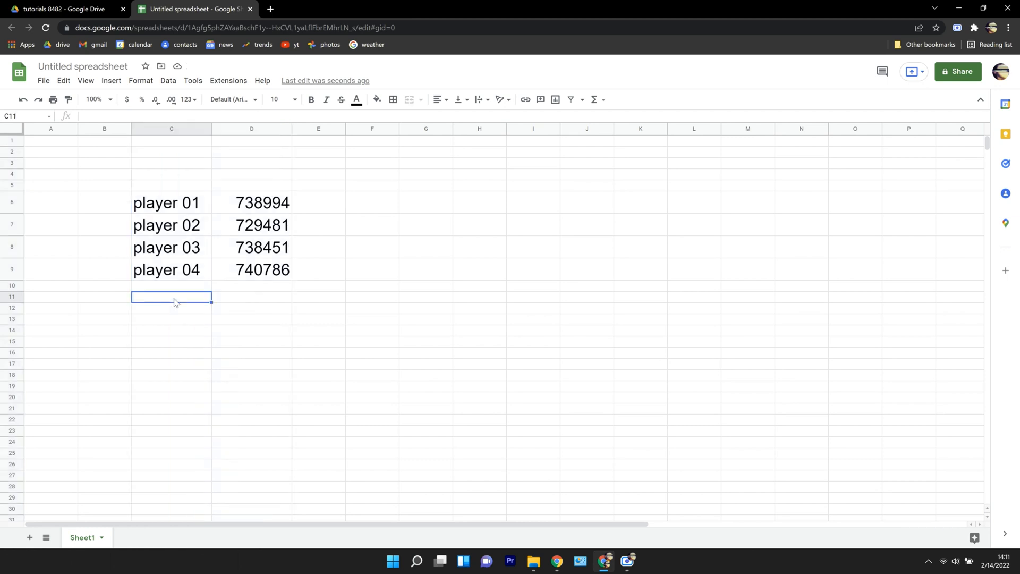
- Enter 'player total' in C11 and enlarge the label to 24 pt
type("player")
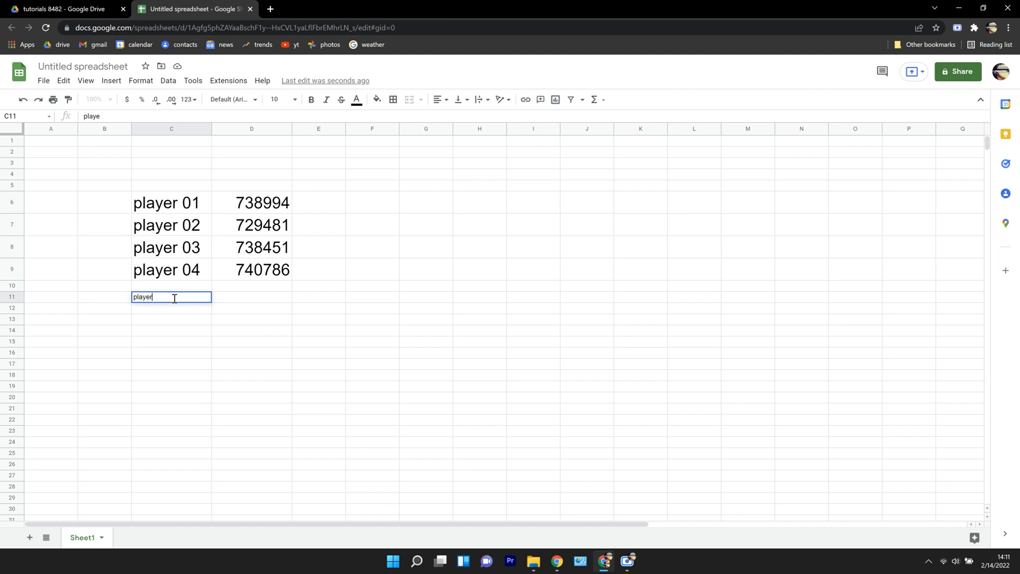
type("total")
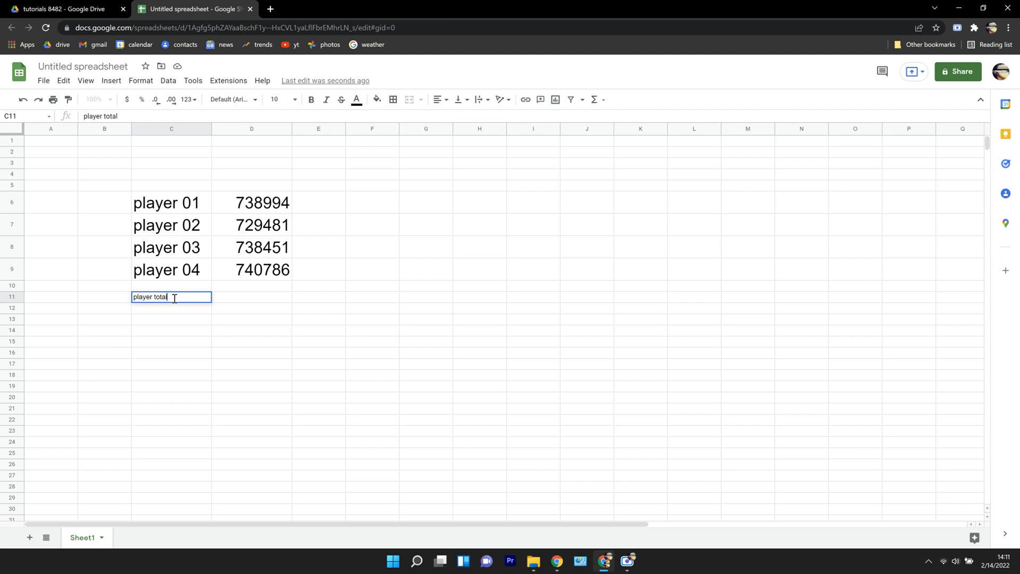
key("enter")
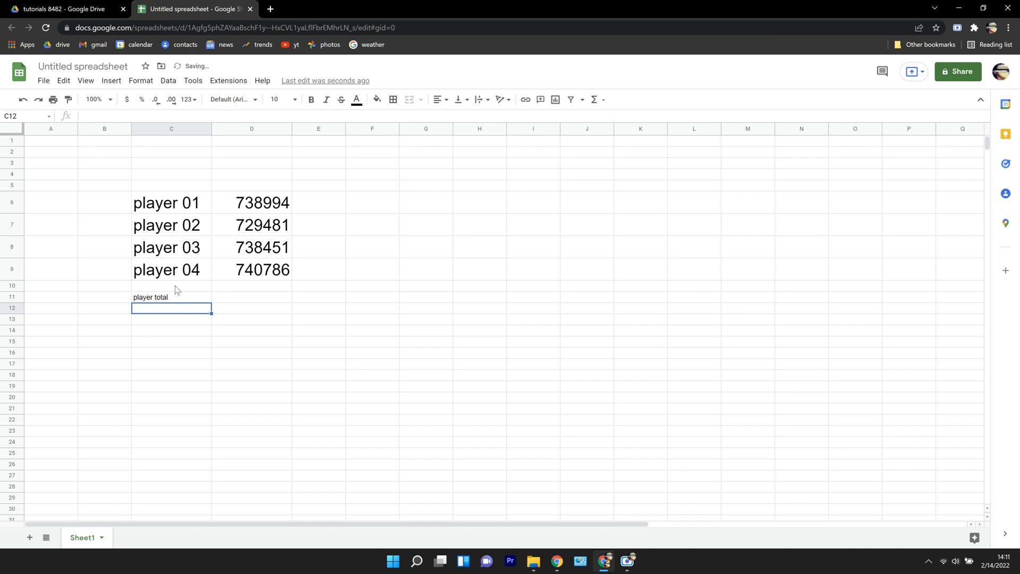
left_click(171, 297)
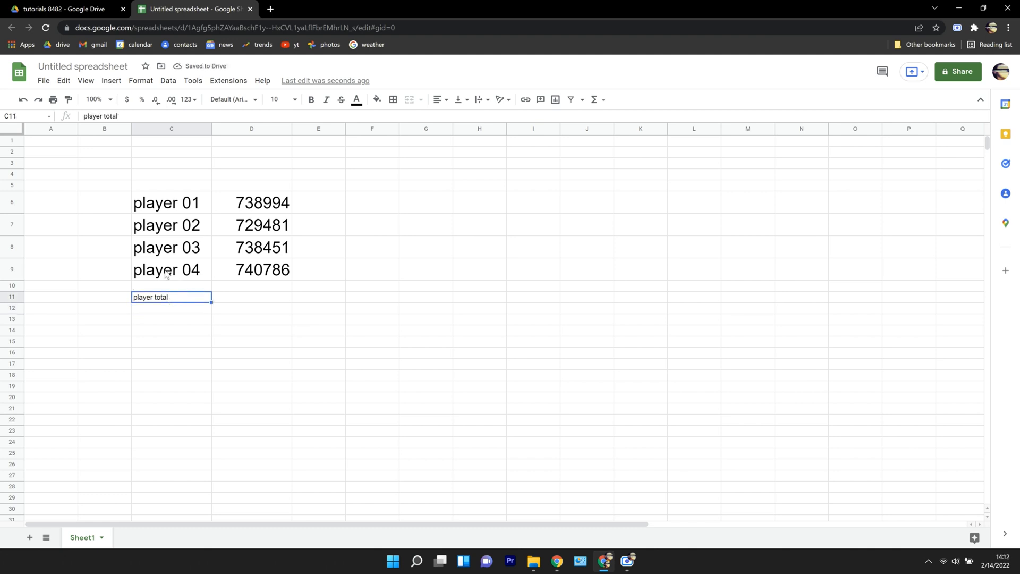
left_click(279, 98)
type("24")
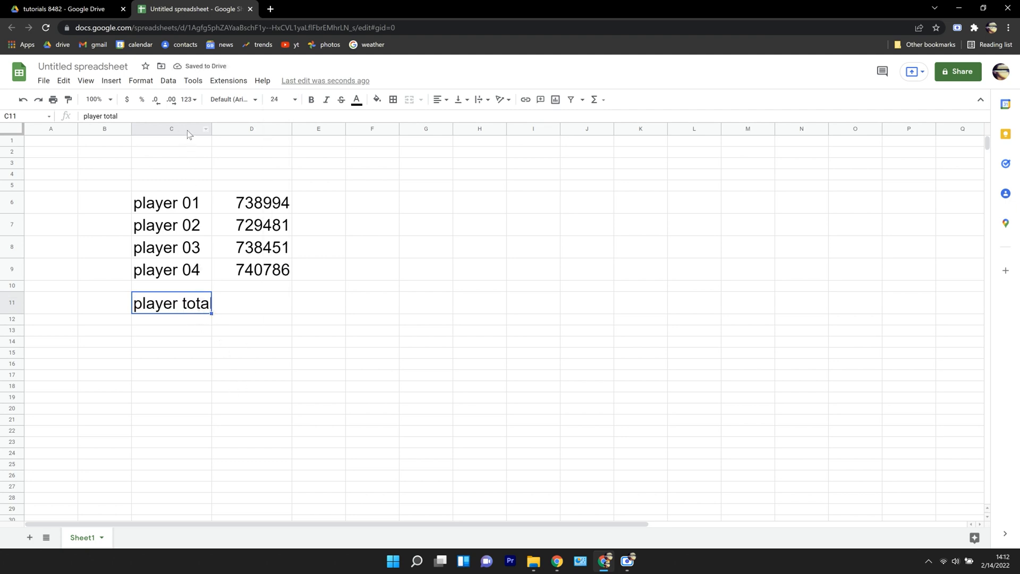
- Set column C to 175 pixels wide so the player total label fits
right_click(171, 128)
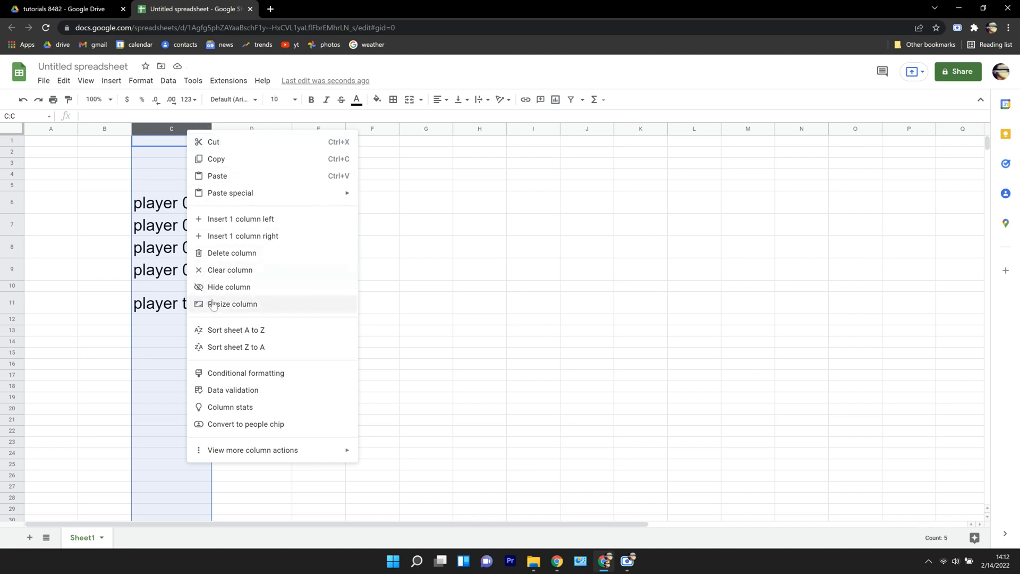
left_click(233, 304)
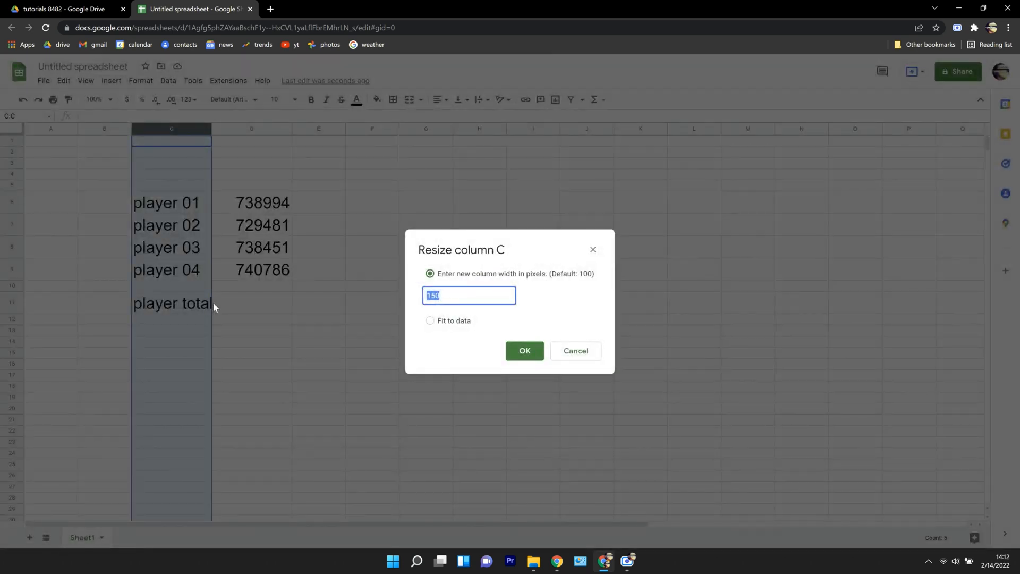
type("1")
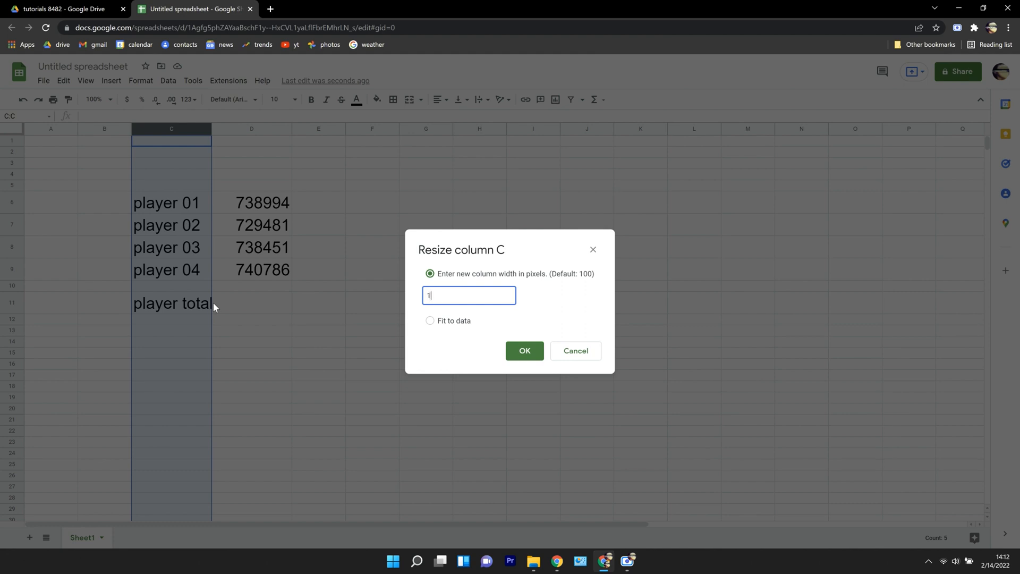
type("75")
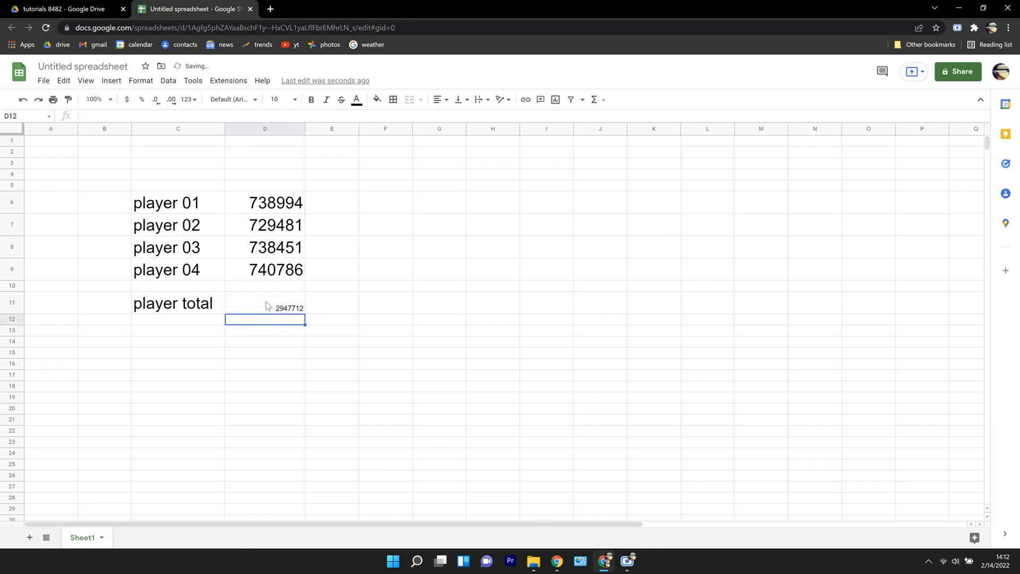
- Select the D11 total sum and set its font size to 24 pt
left_click(264, 303)
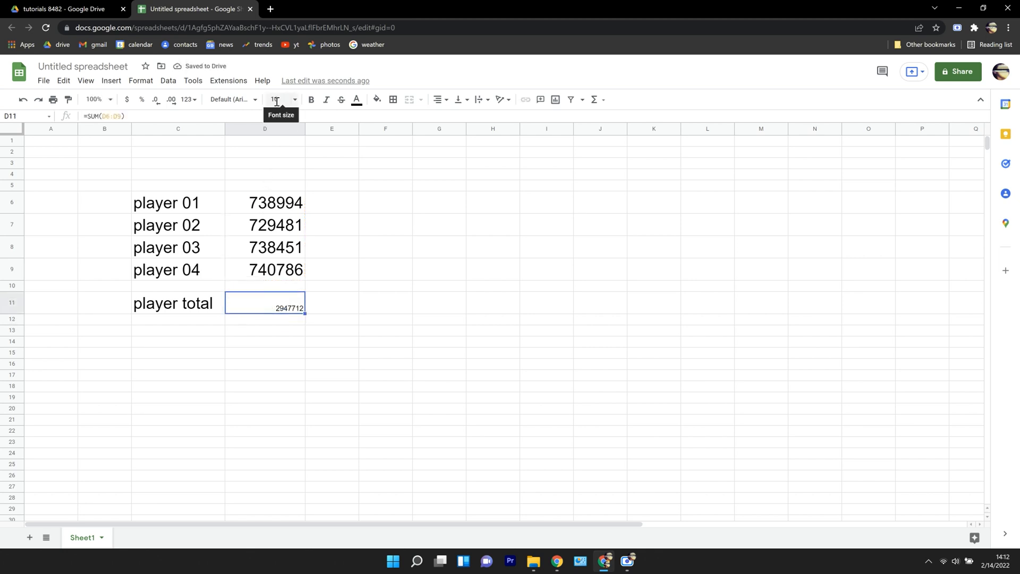
left_click(281, 100)
type("24")
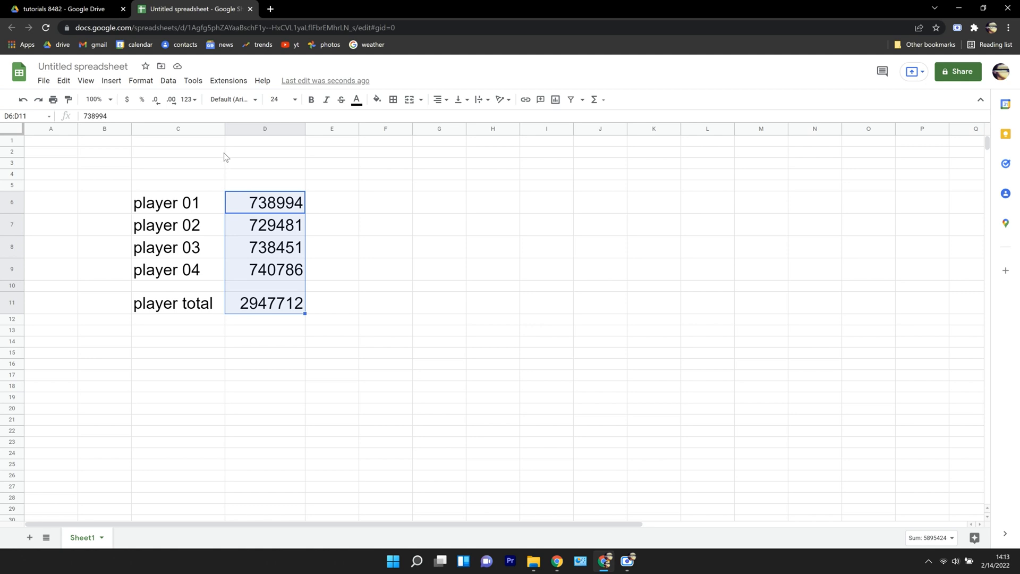
- Apply Number format with thousands separators and two decimals to D6:D11
left_click(189, 100)
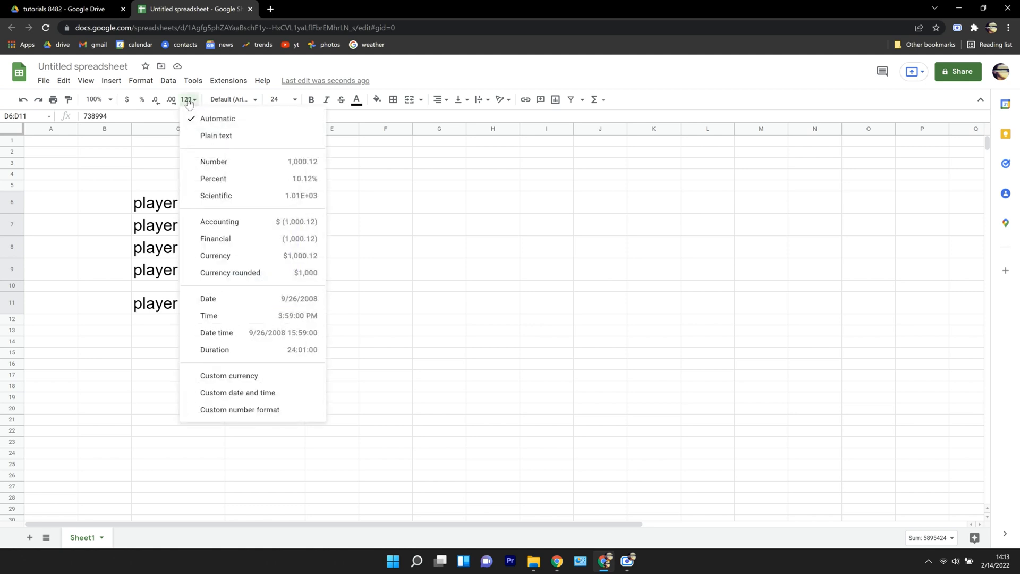
mouse_move(274, 164)
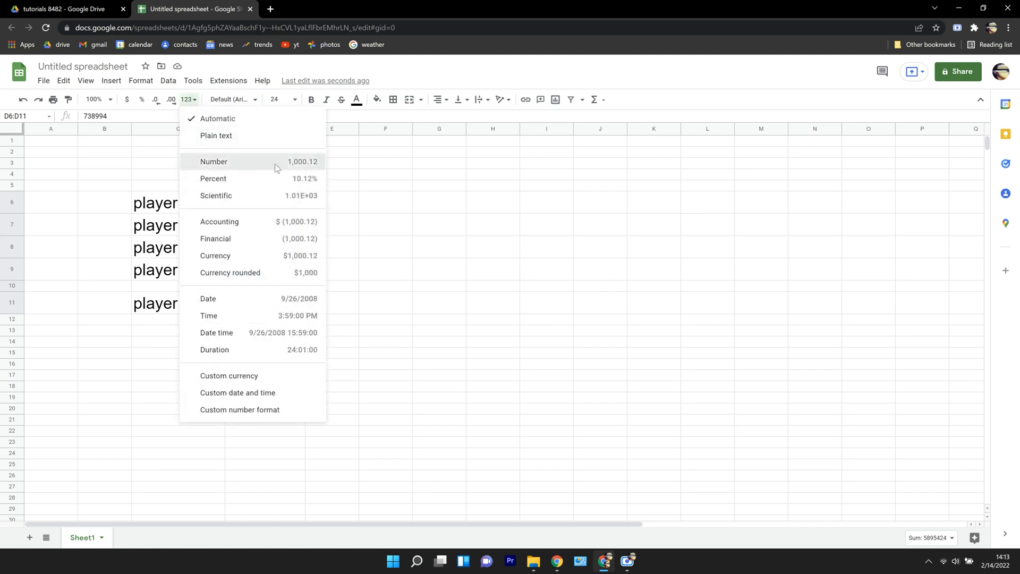
left_click(214, 162)
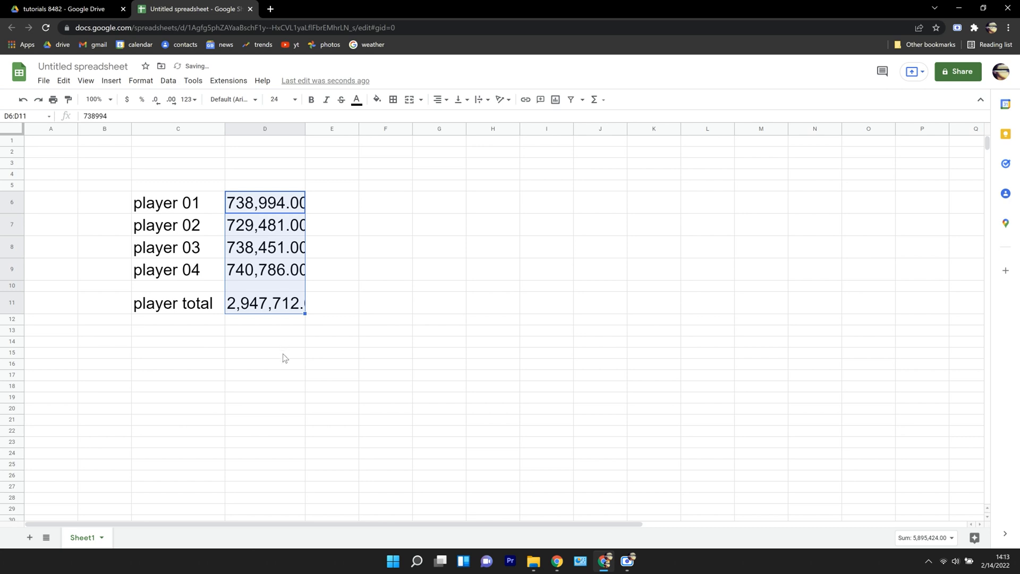
left_click(265, 352)
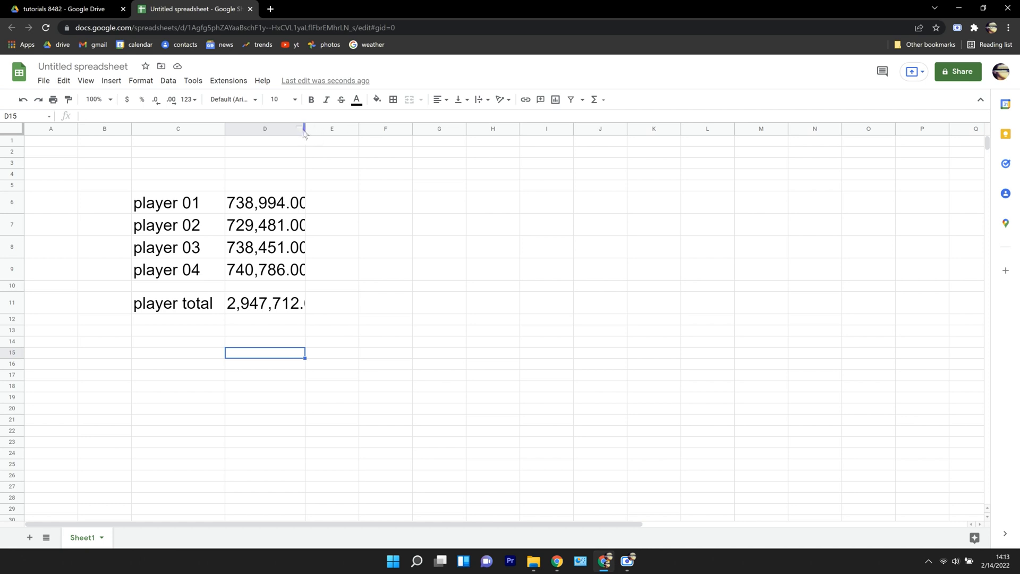
mouse_move(281, 128)
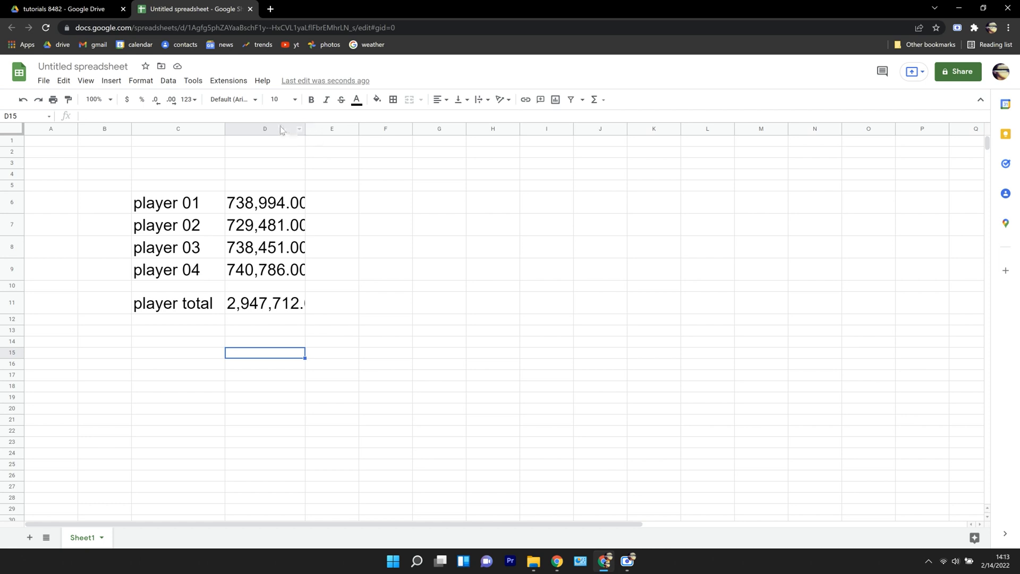
- Resize column D with Fit to data so the 2,947,712.00 total shows in full
right_click(264, 129)
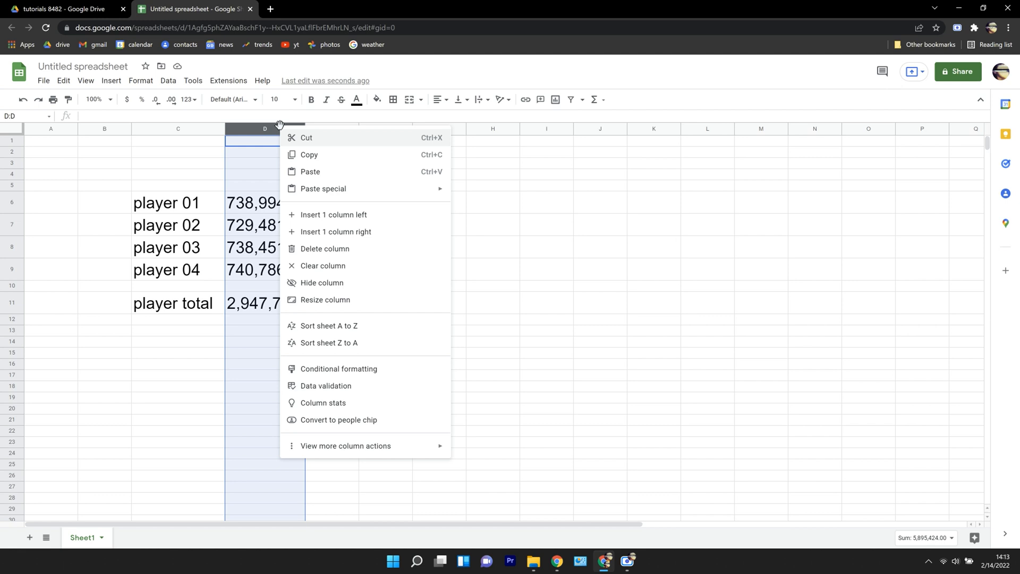
left_click(325, 300)
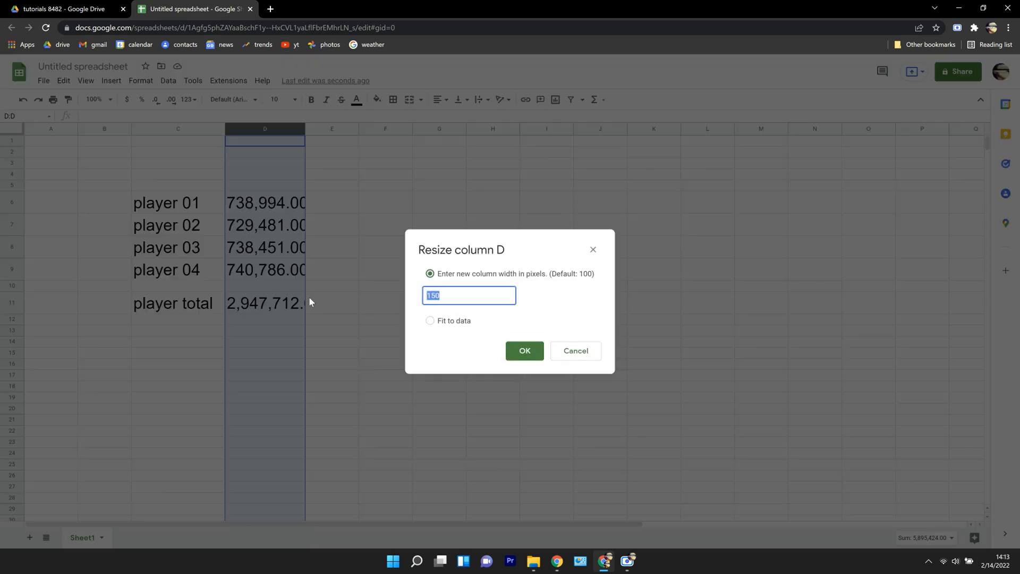
left_click(523, 349)
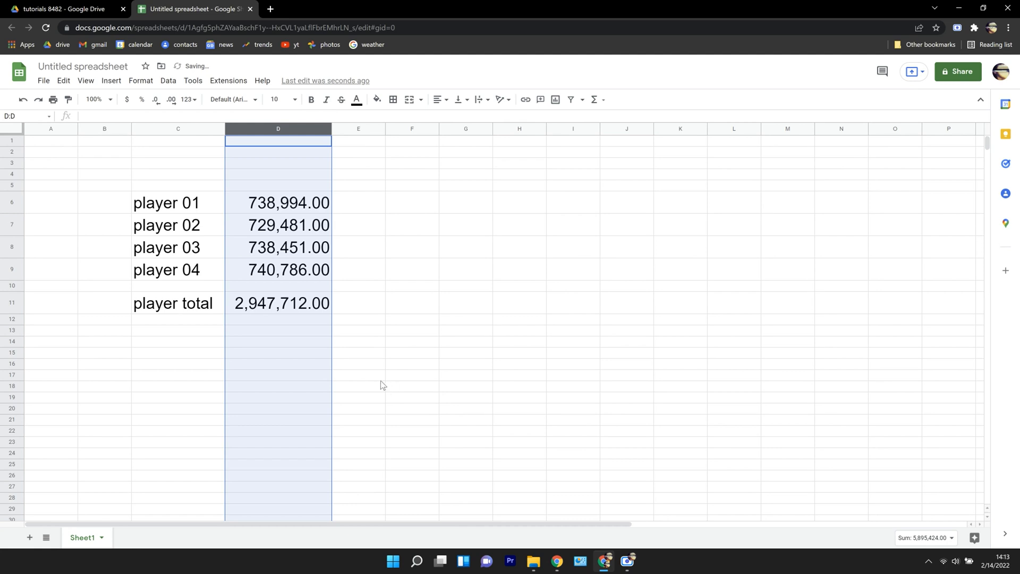
left_click(277, 353)
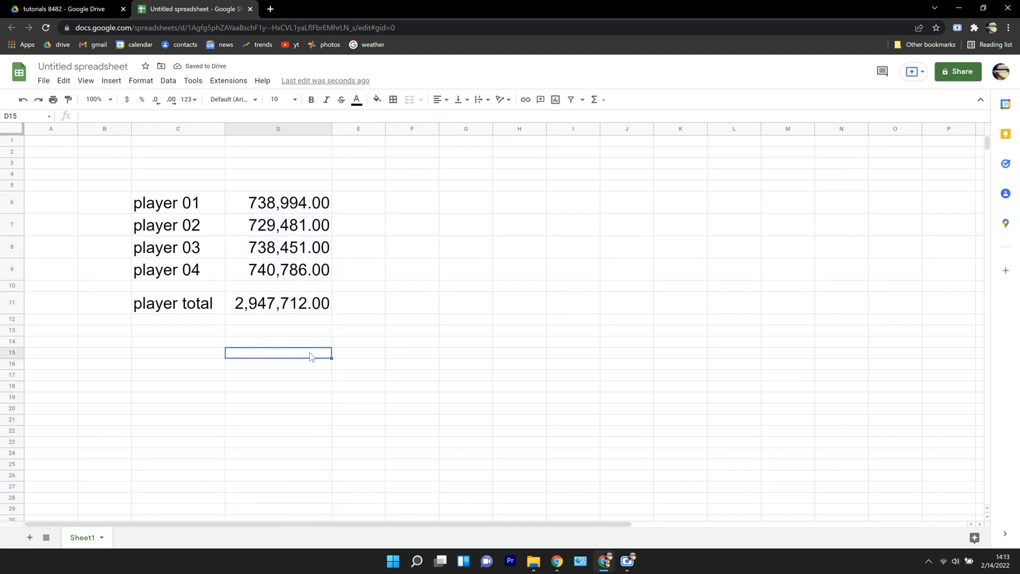